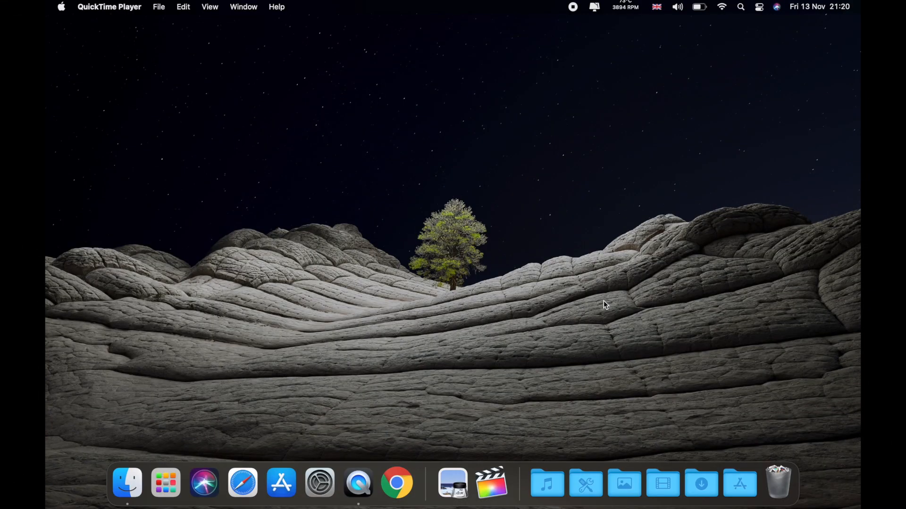
mouse_move(576, 168)
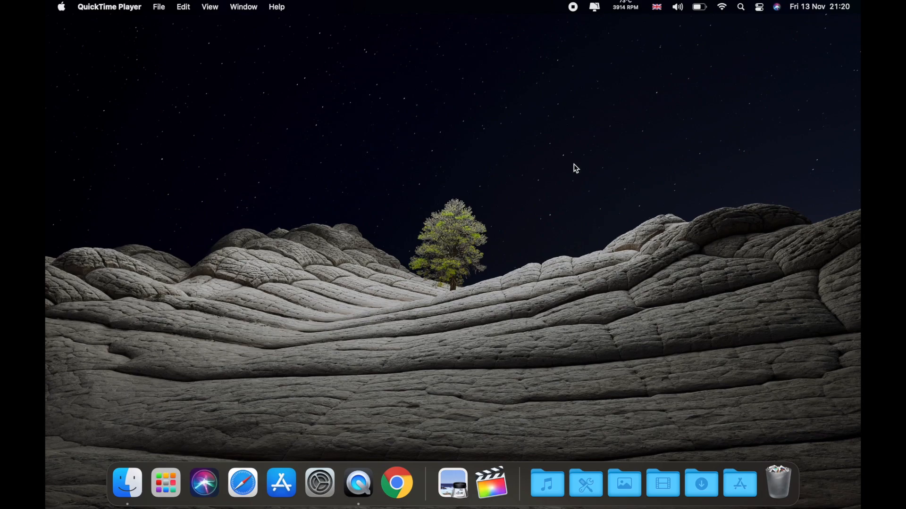
mouse_move(66, 16)
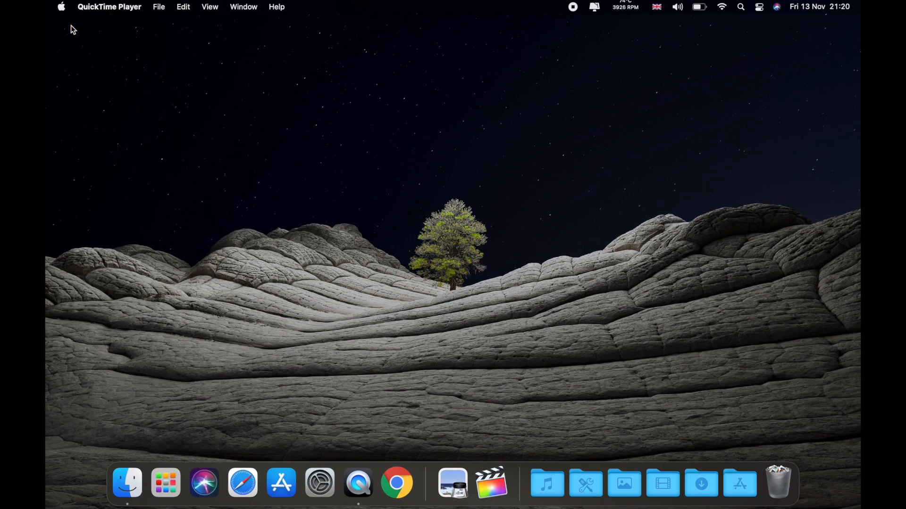
- Show the About This Mac overview reporting macOS Big Sur 11.0.1 and the MacBook Pro hardware
click(60, 7)
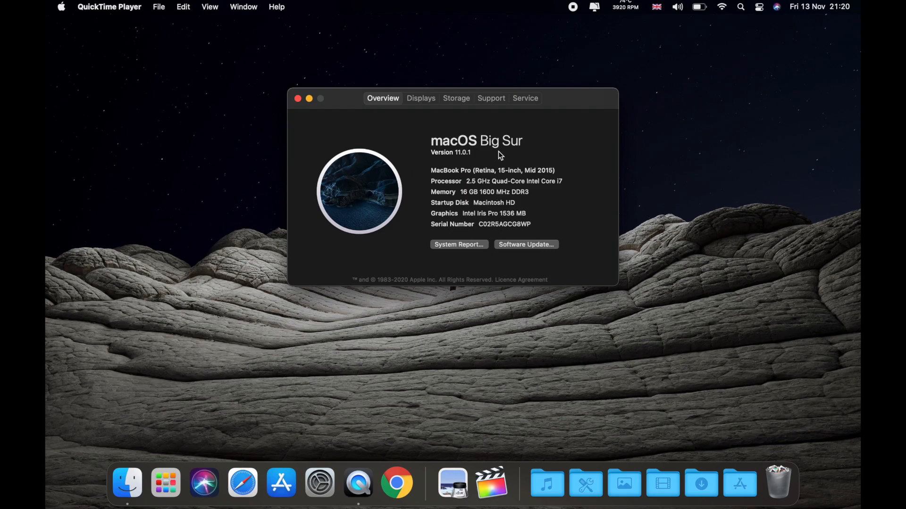
mouse_move(480, 177)
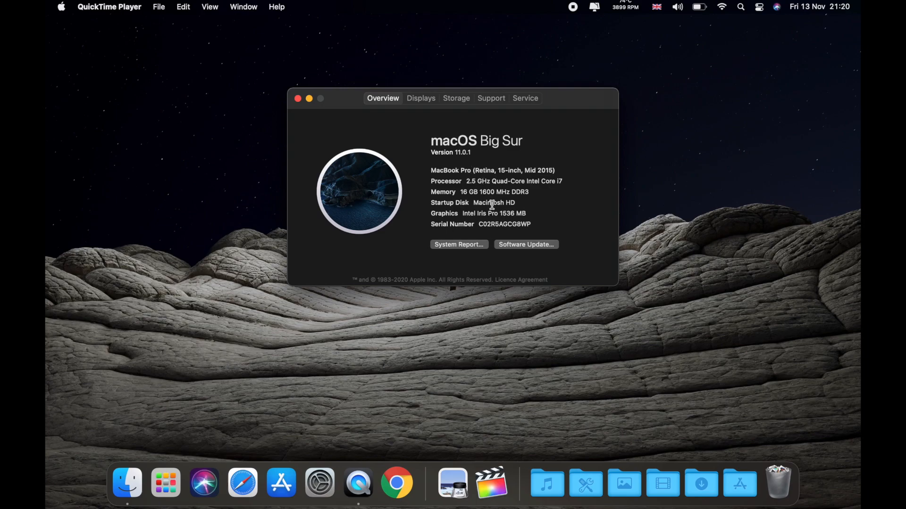
mouse_move(587, 214)
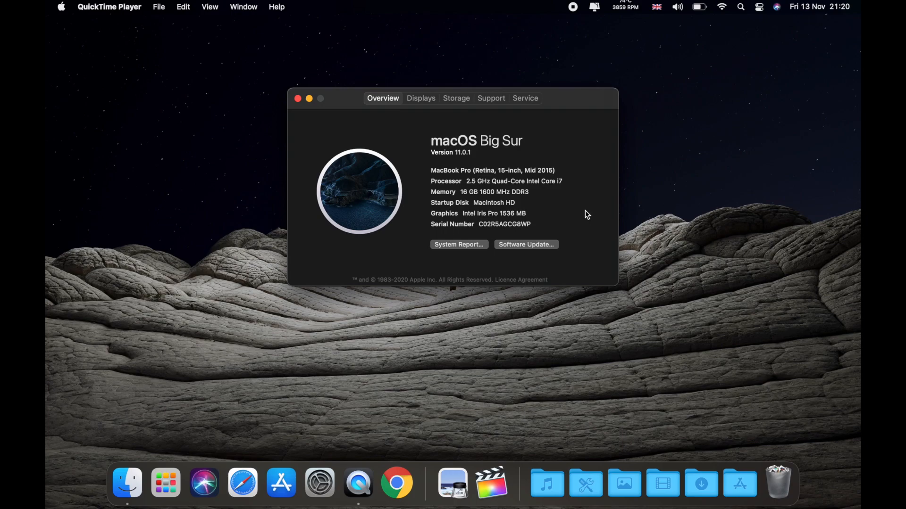
mouse_move(516, 178)
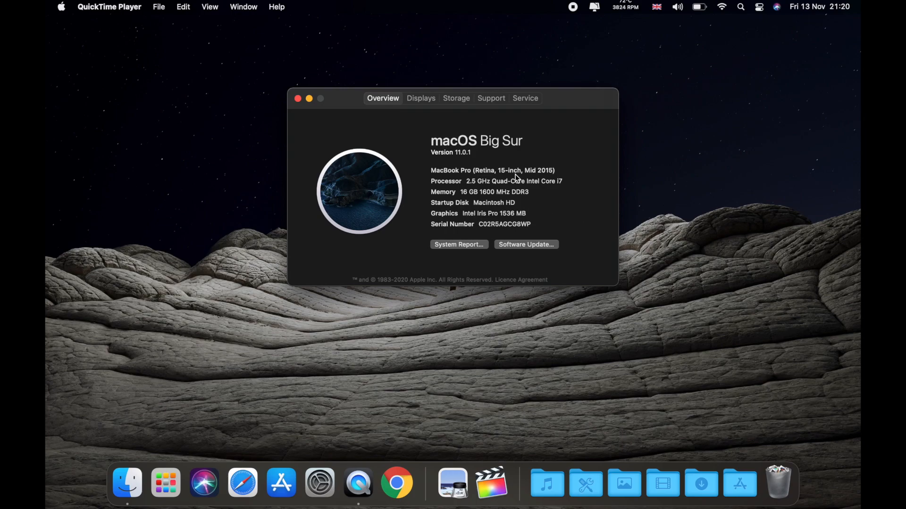
mouse_move(554, 180)
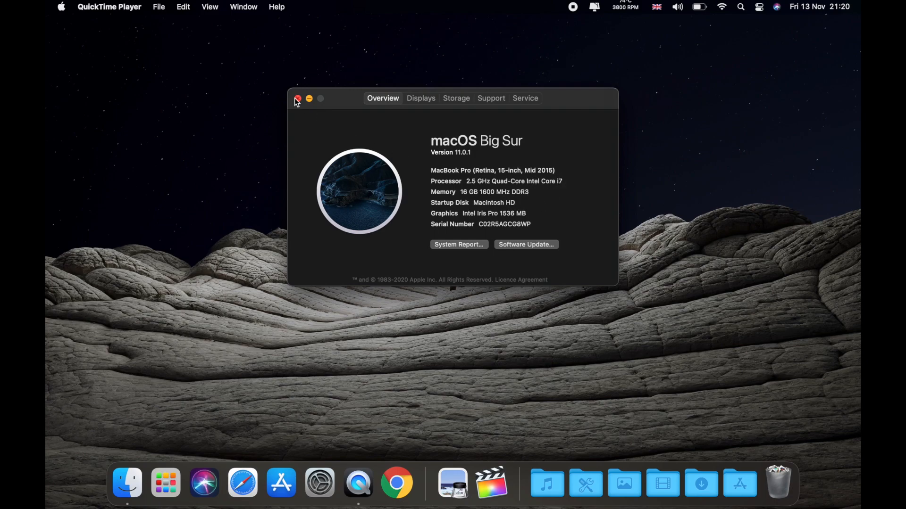
- Close the About This Mac window, leaving the desktop clear
click(297, 98)
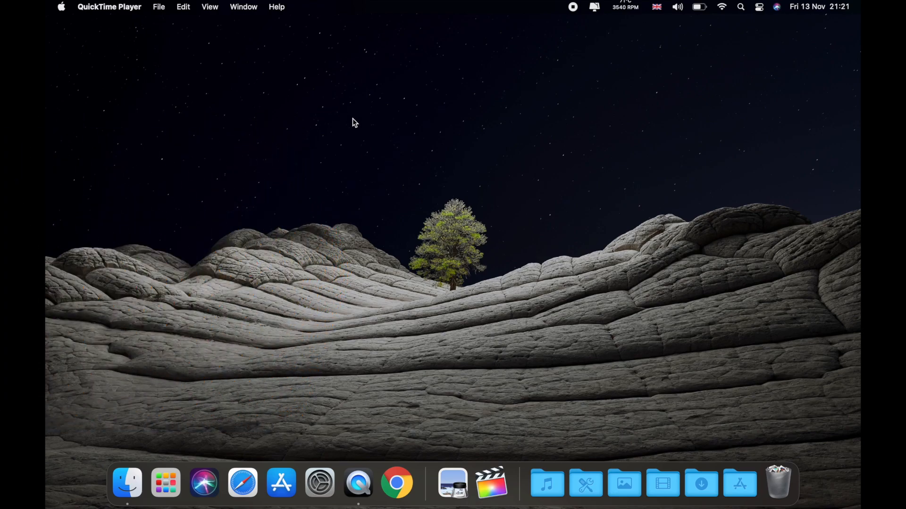
mouse_move(396, 150)
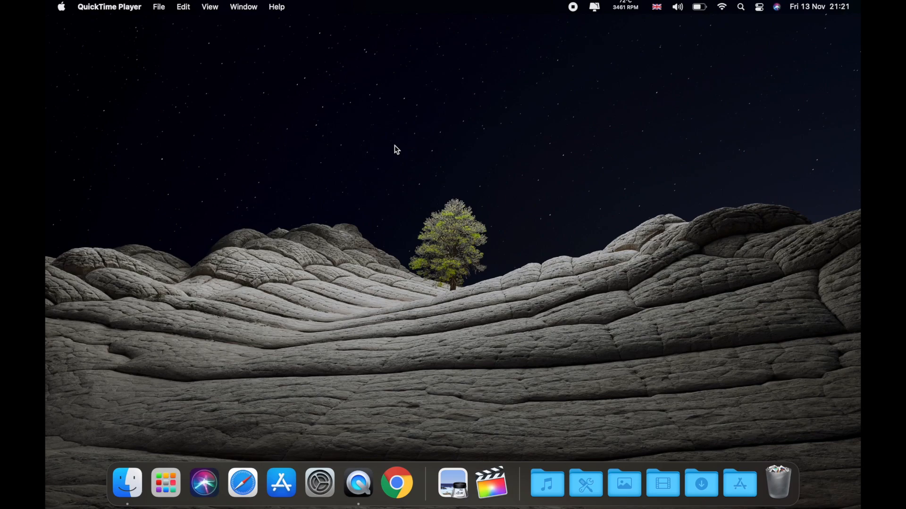
mouse_move(469, 267)
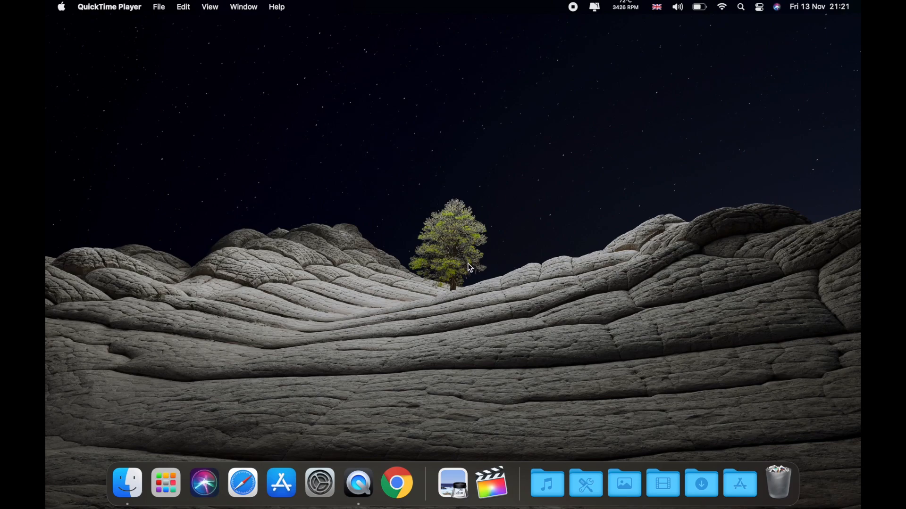
mouse_move(650, 241)
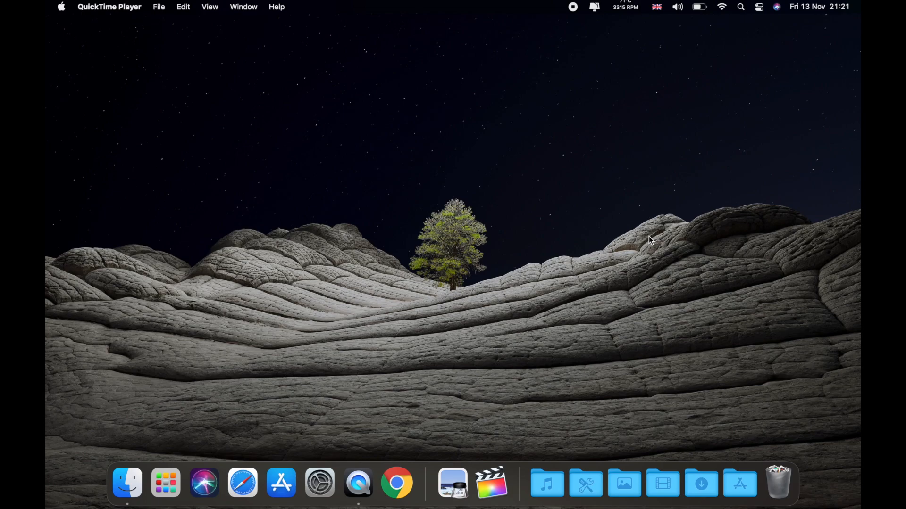
click(760, 6)
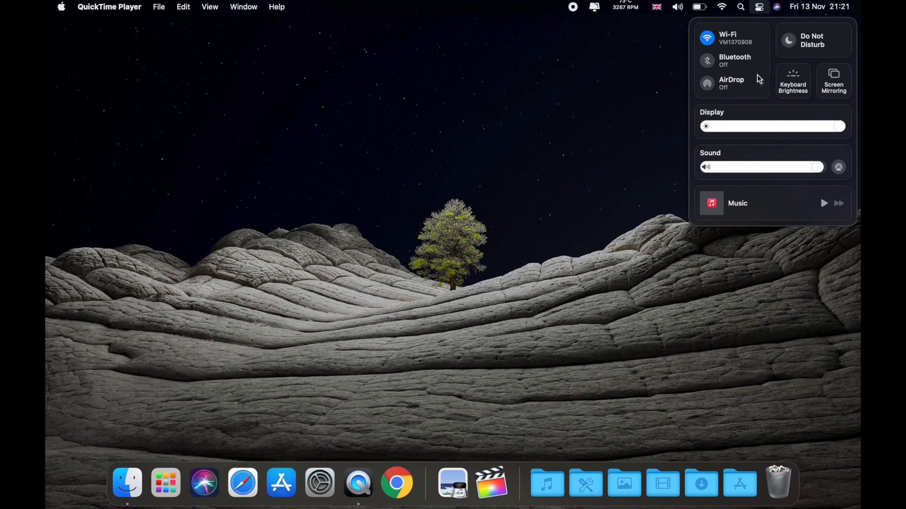
mouse_move(765, 115)
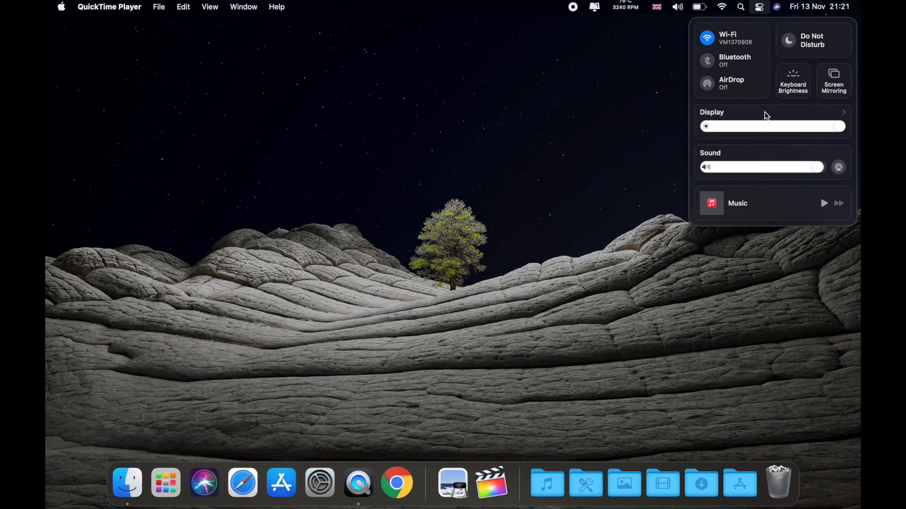
mouse_move(748, 54)
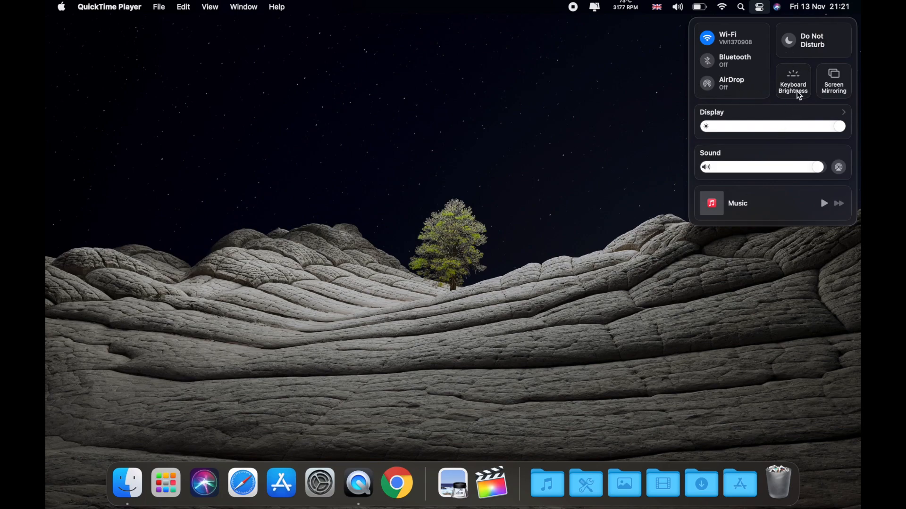
mouse_move(799, 94)
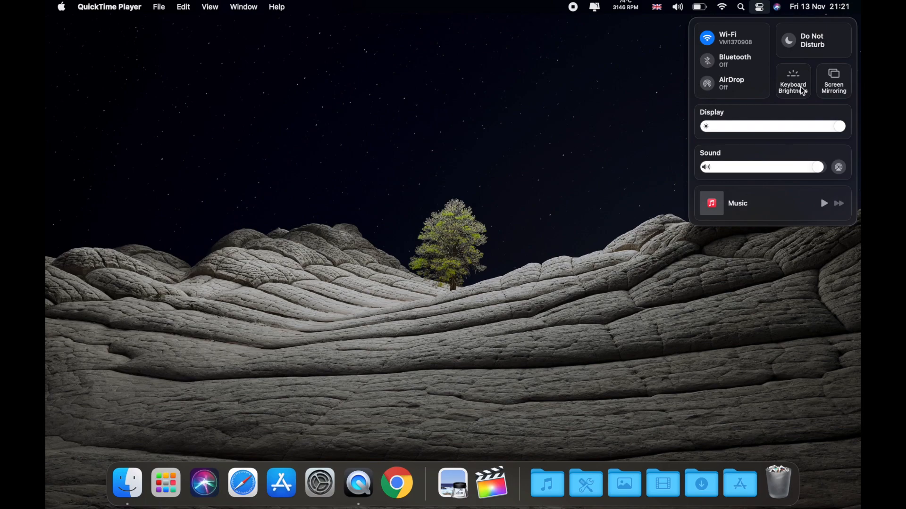
mouse_move(827, 132)
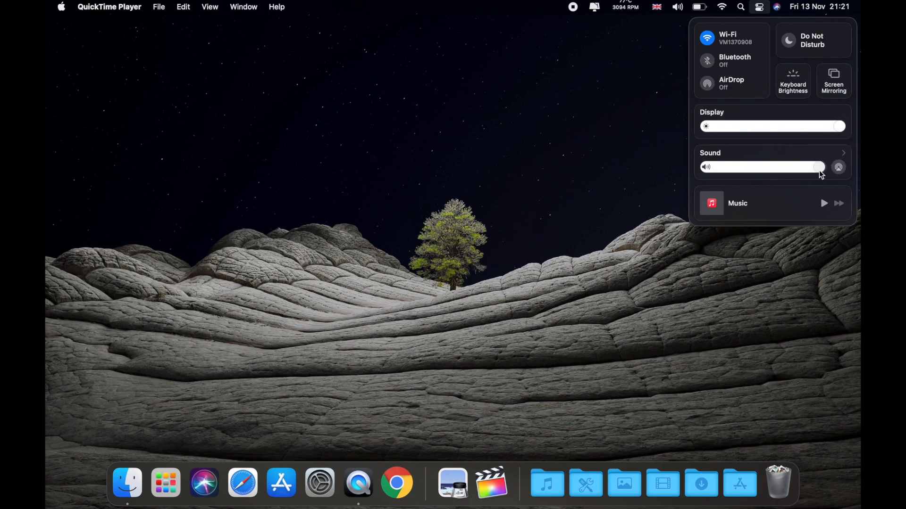
mouse_move(827, 174)
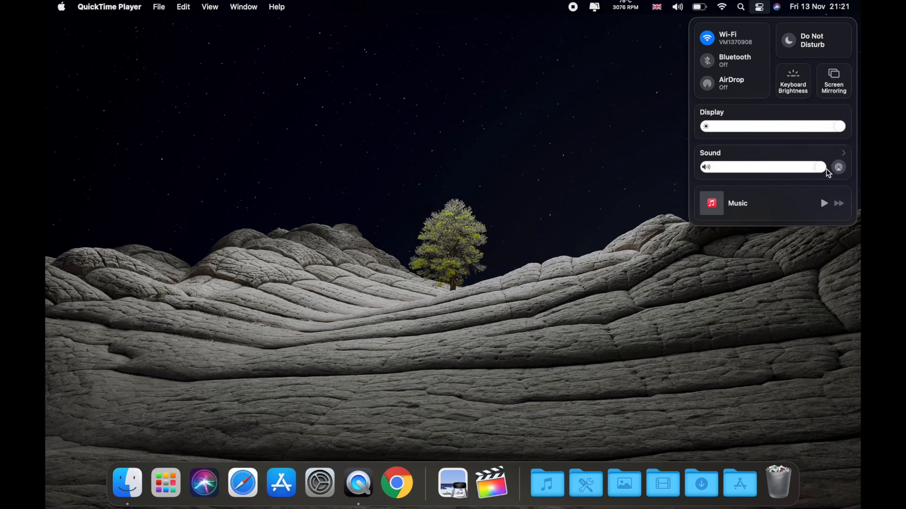
mouse_move(794, 154)
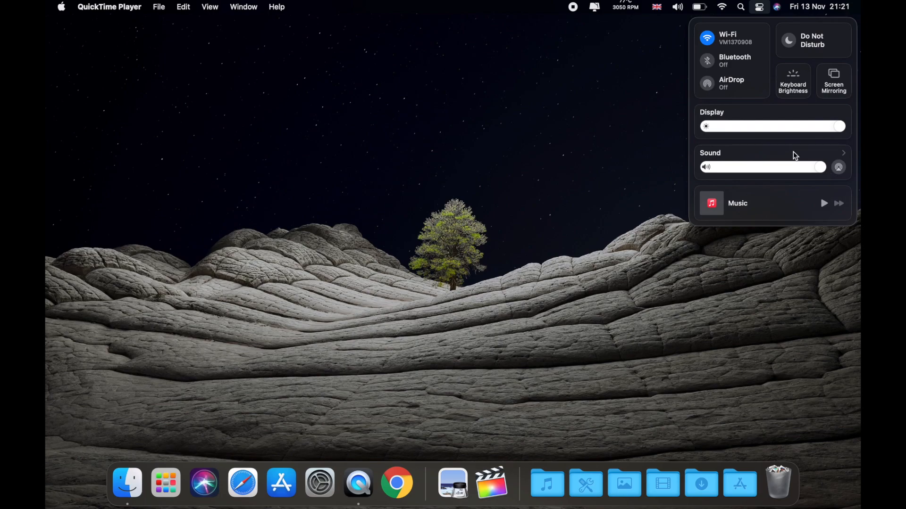
click(659, 127)
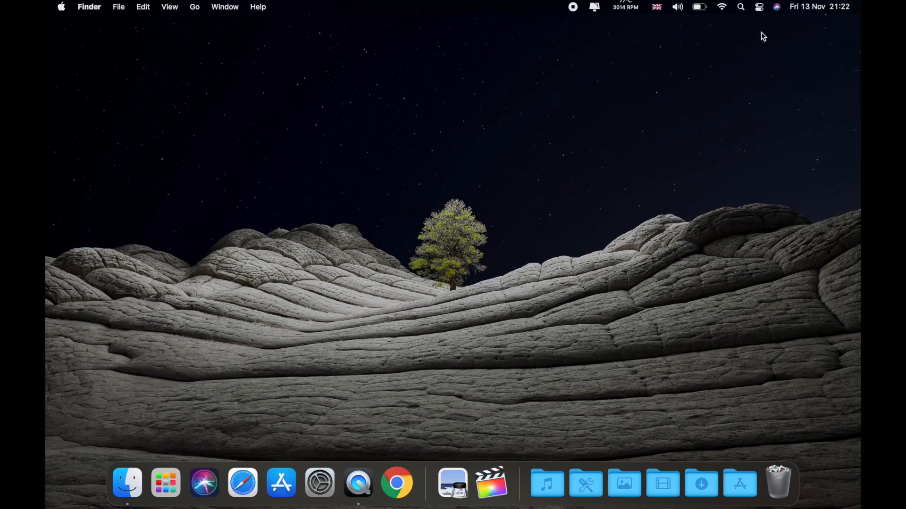
- Reveal Notification Center with its notifications and calendar, weather, clock and stocks widgets
click(818, 6)
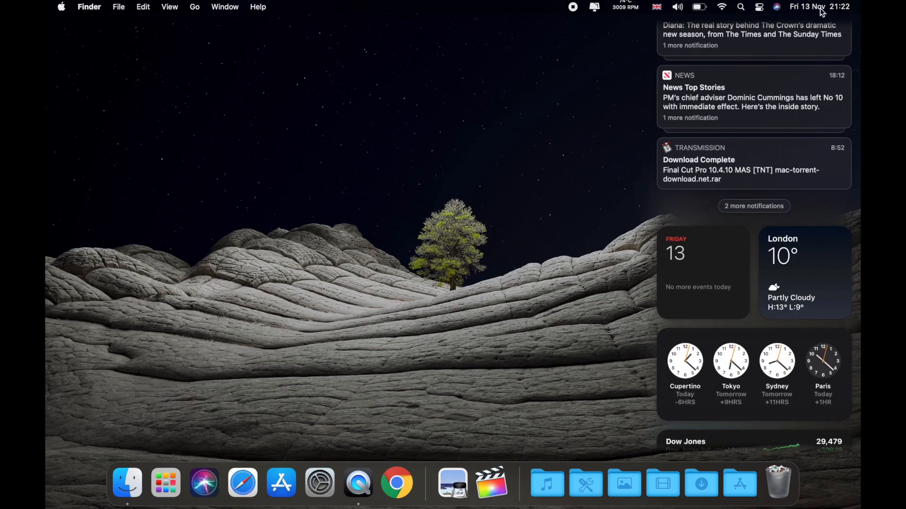
mouse_move(769, 151)
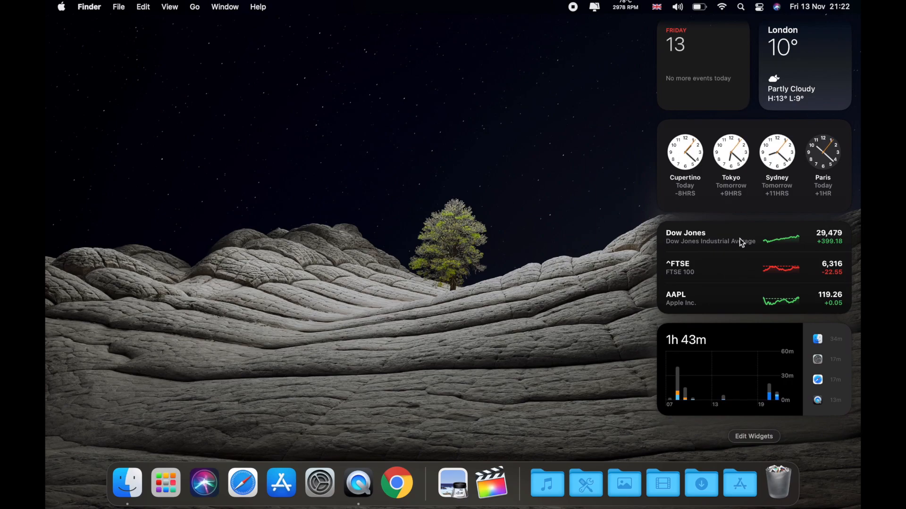
mouse_move(762, 342)
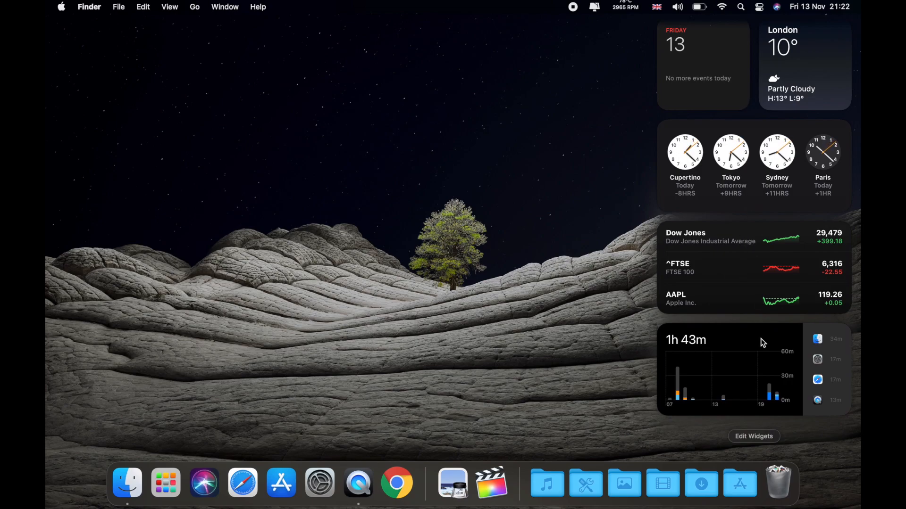
mouse_move(753, 446)
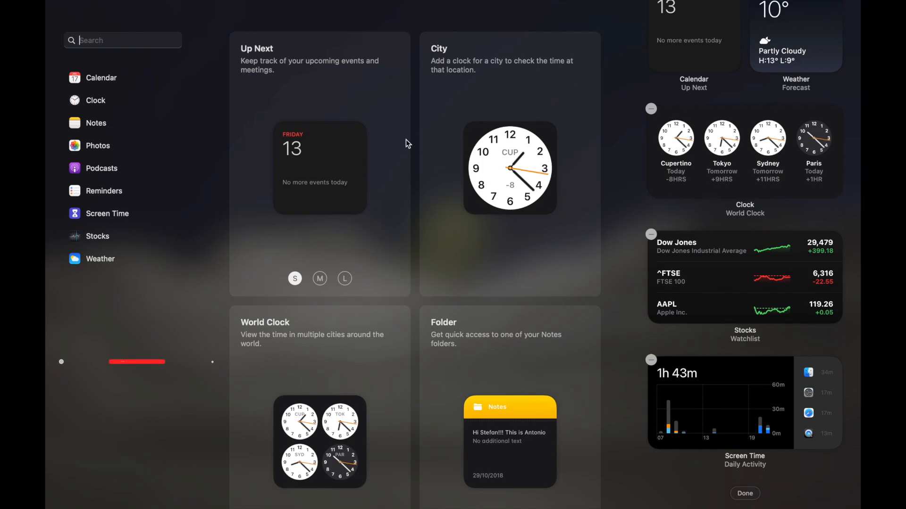
scroll(down, 3)
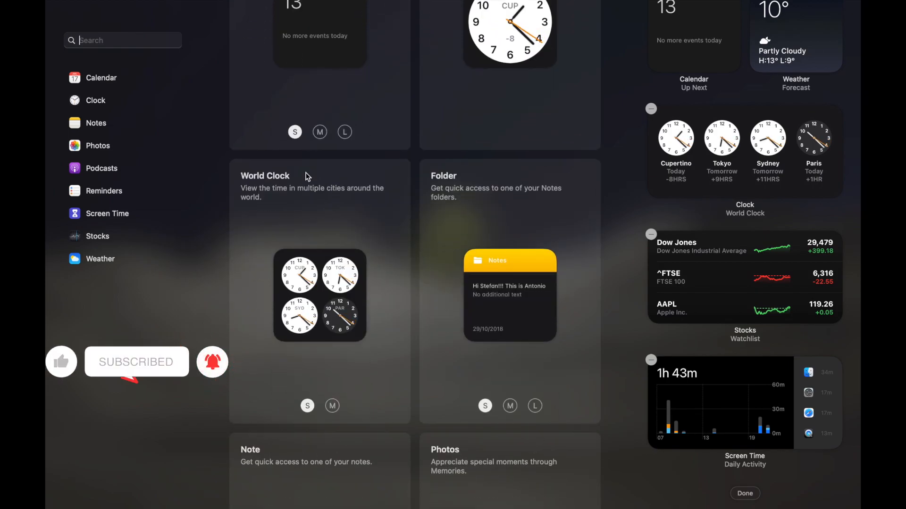
mouse_move(418, 124)
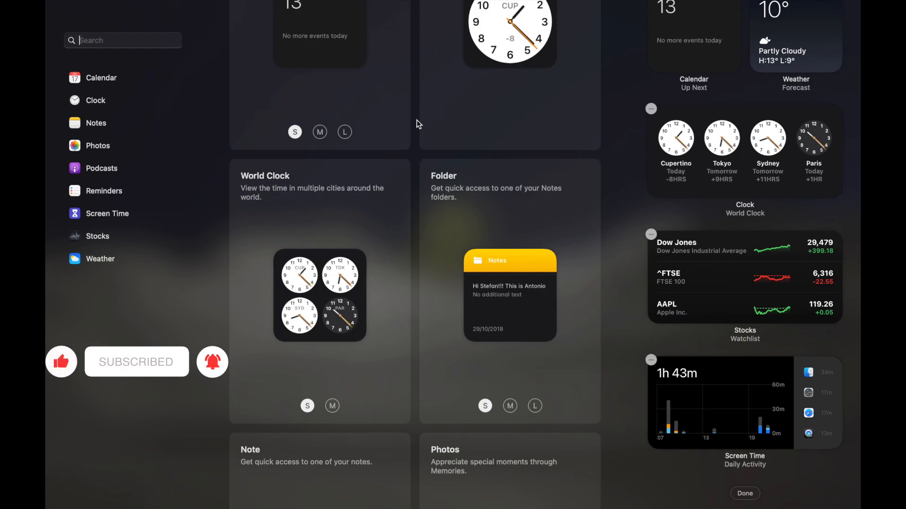
scroll(down, 3)
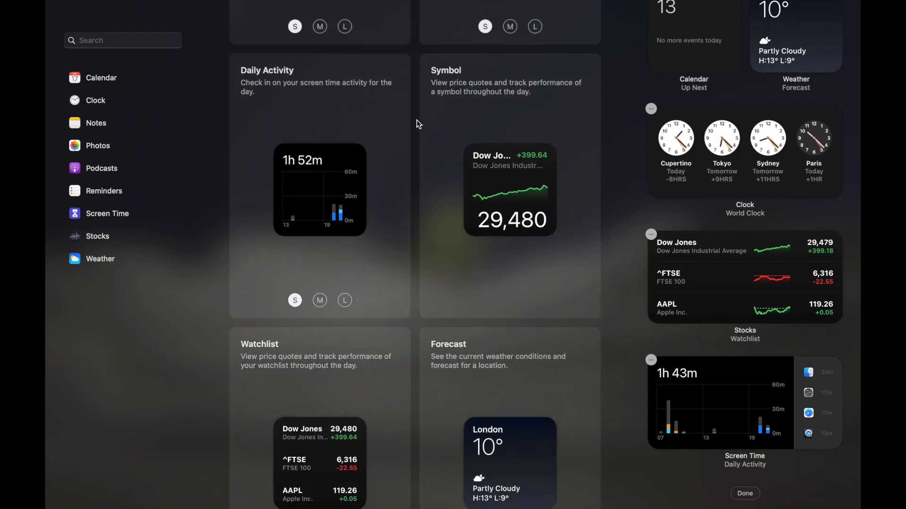
scroll(down, 3)
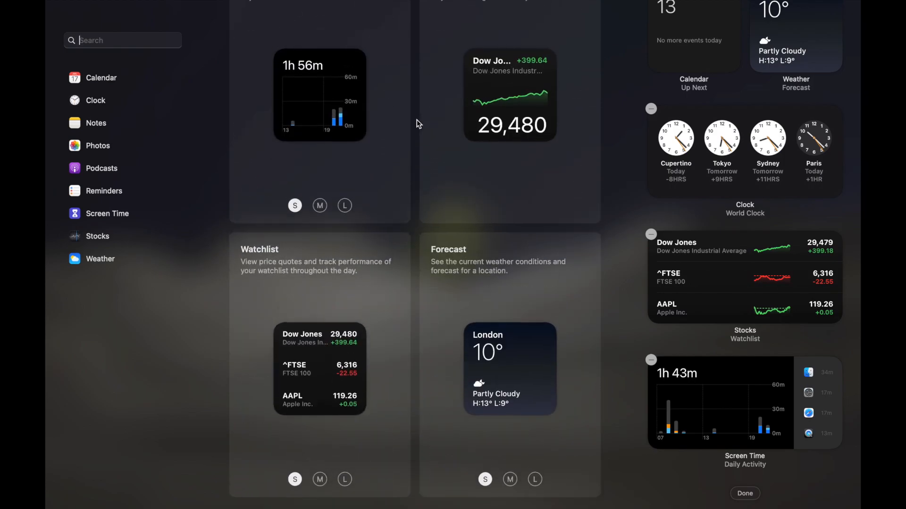
click(745, 494)
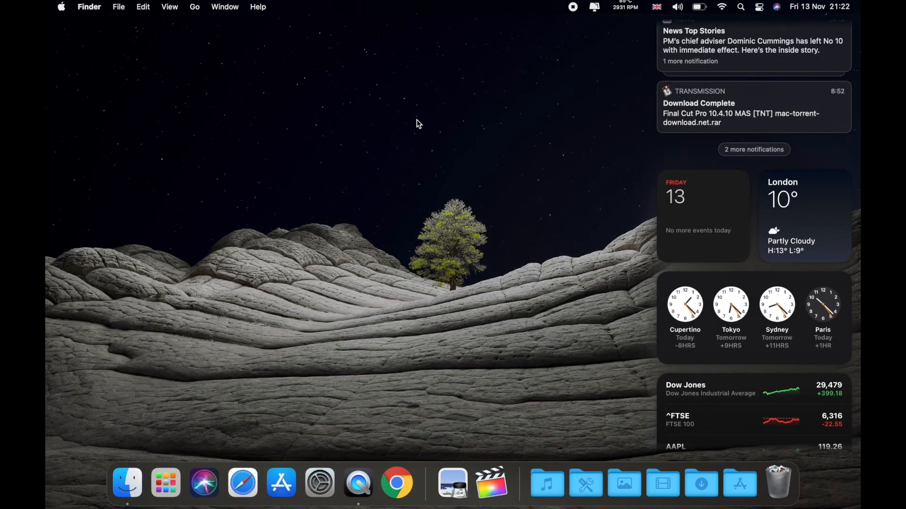
mouse_move(420, 108)
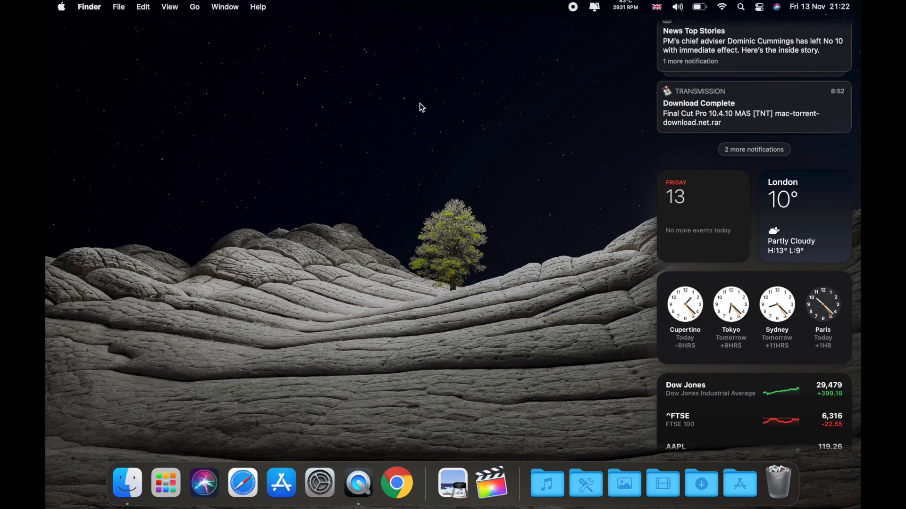
click(386, 110)
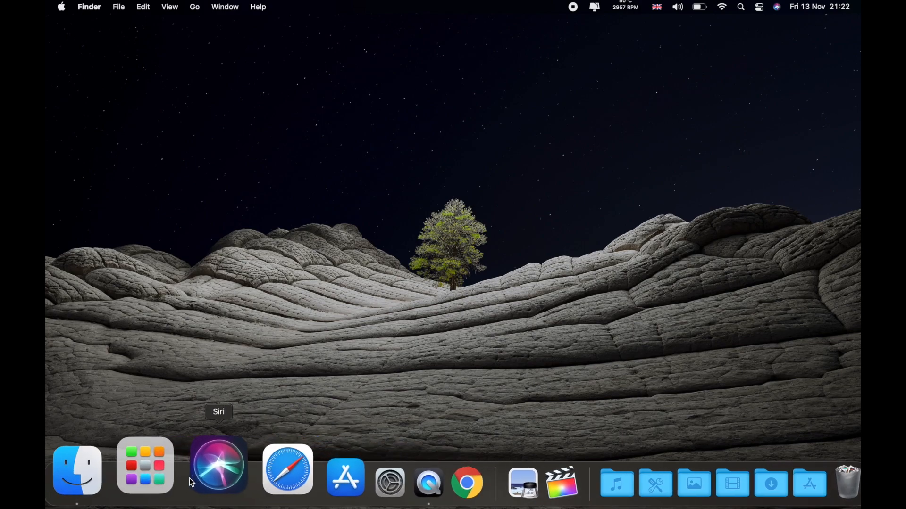
mouse_move(541, 482)
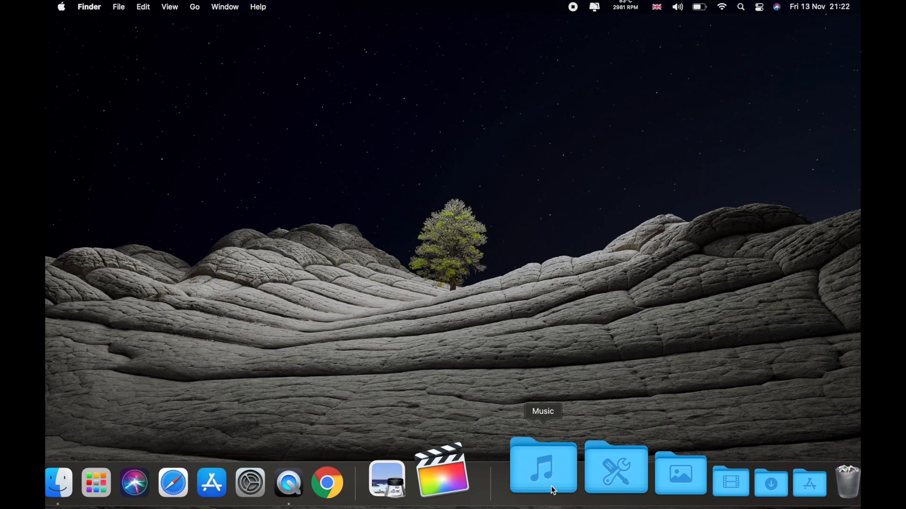
mouse_move(212, 468)
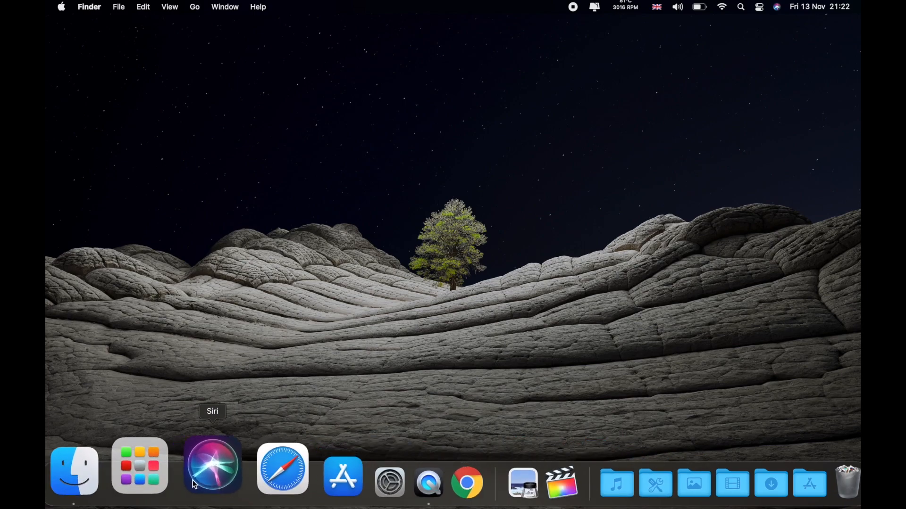
mouse_move(165, 465)
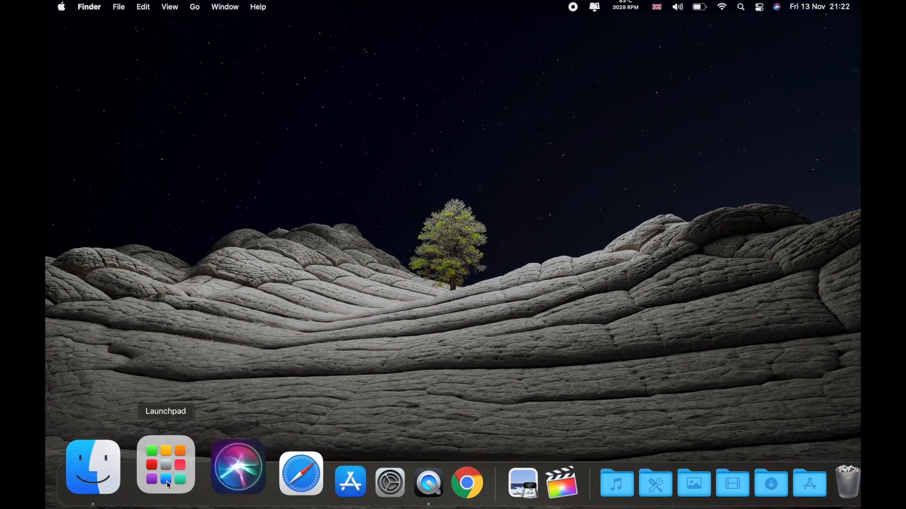
mouse_move(248, 465)
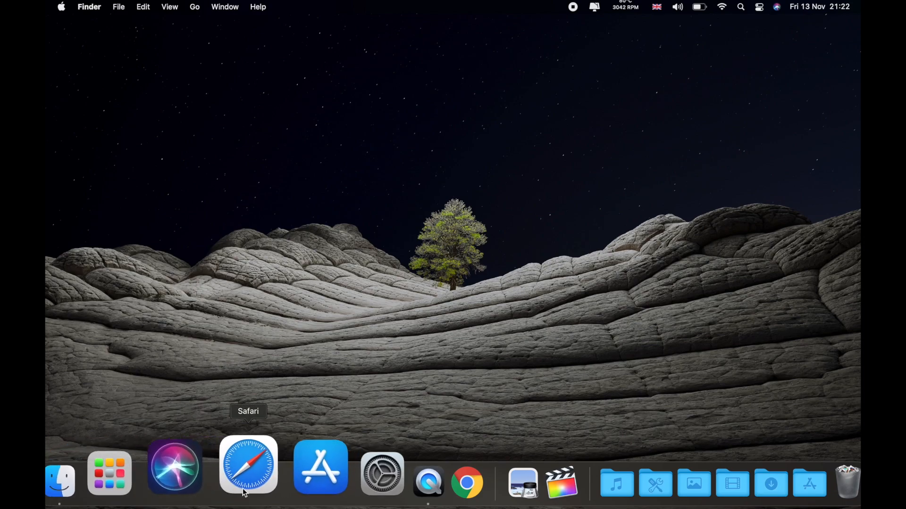
mouse_move(492, 466)
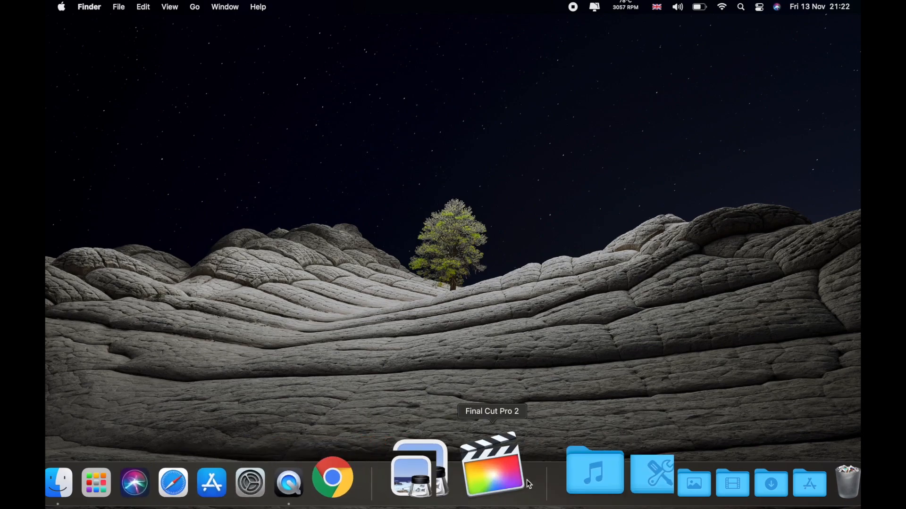
mouse_move(635, 467)
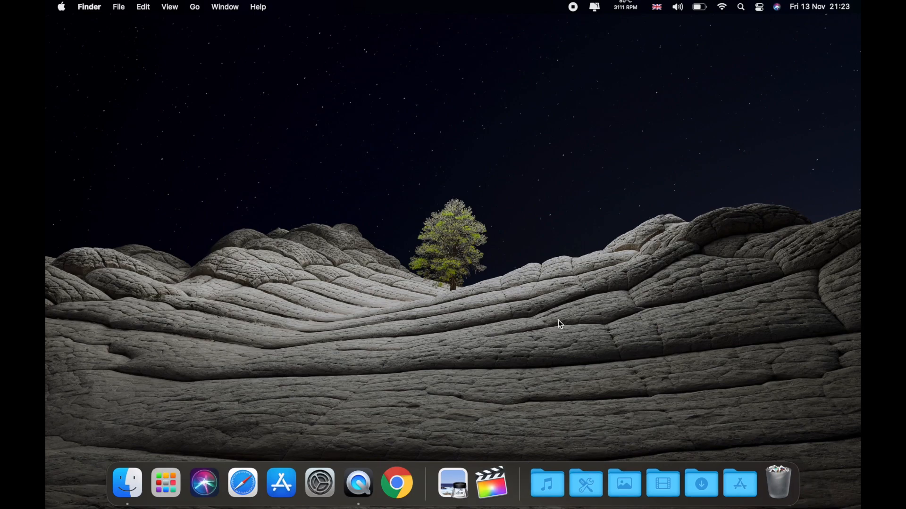
mouse_move(164, 482)
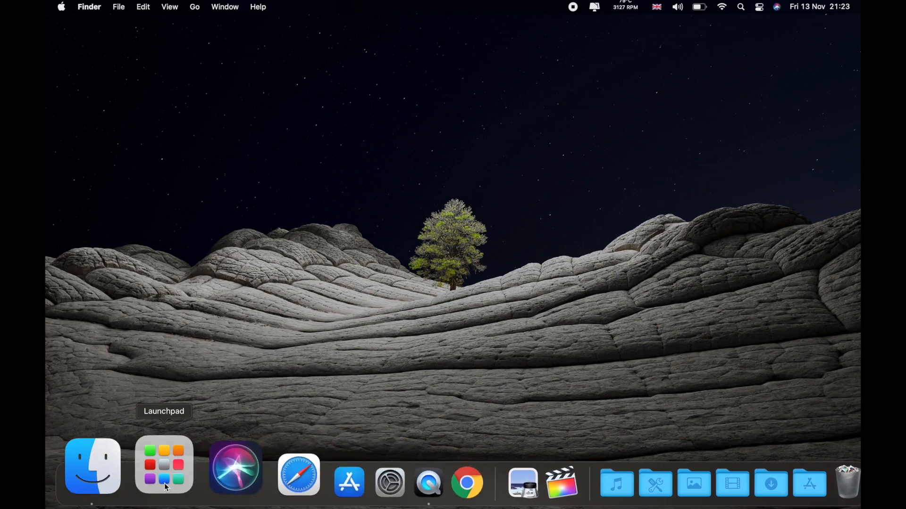
click(164, 465)
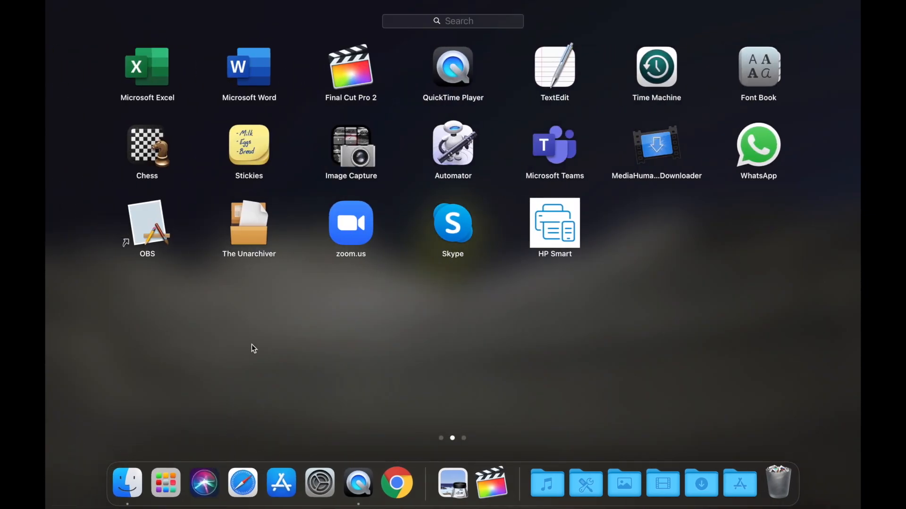
mouse_move(395, 182)
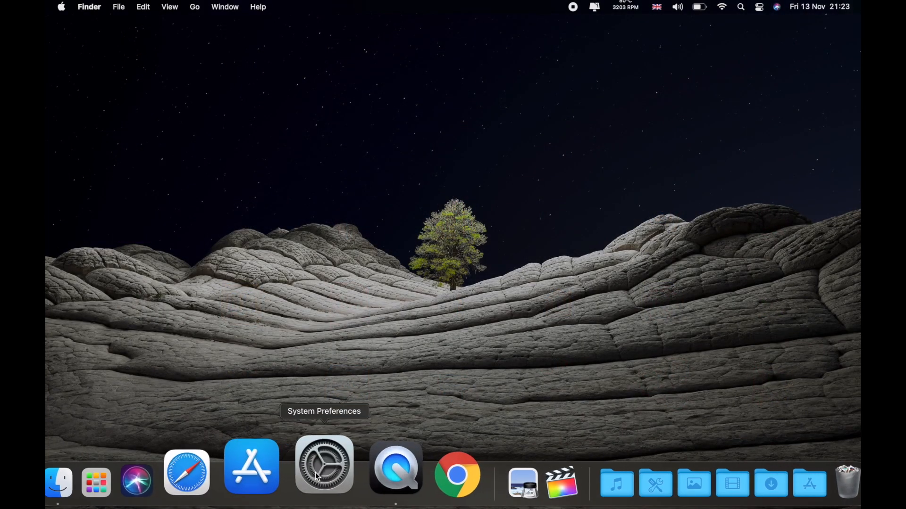
- Bring up the Sound Effects alert-sound list in System Preferences' Sound pane
click(324, 466)
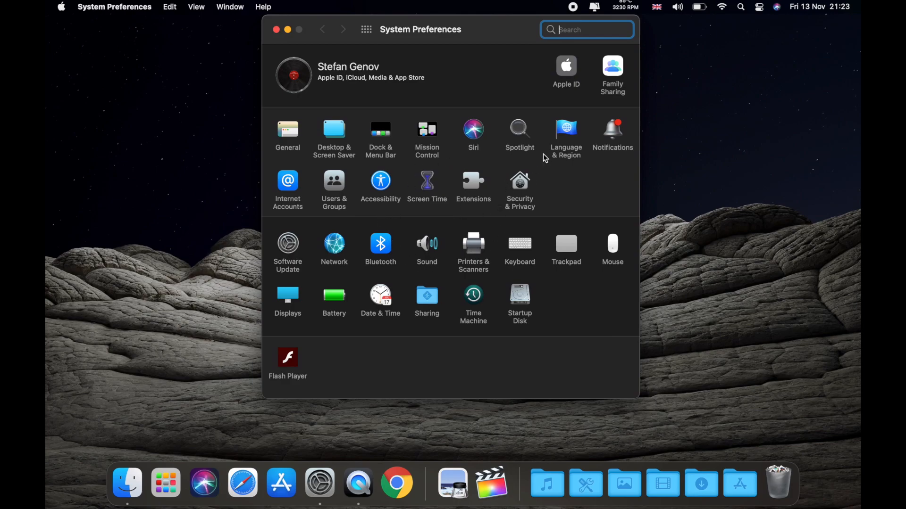
mouse_move(433, 245)
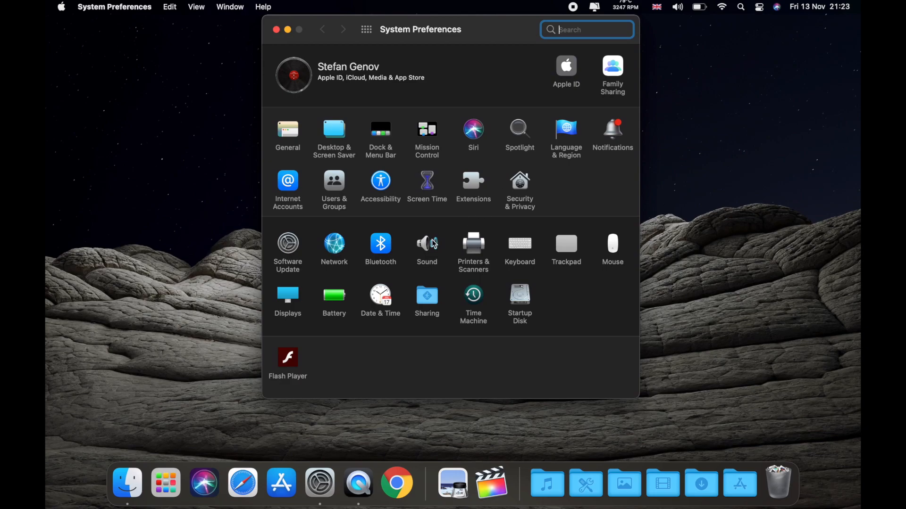
click(426, 243)
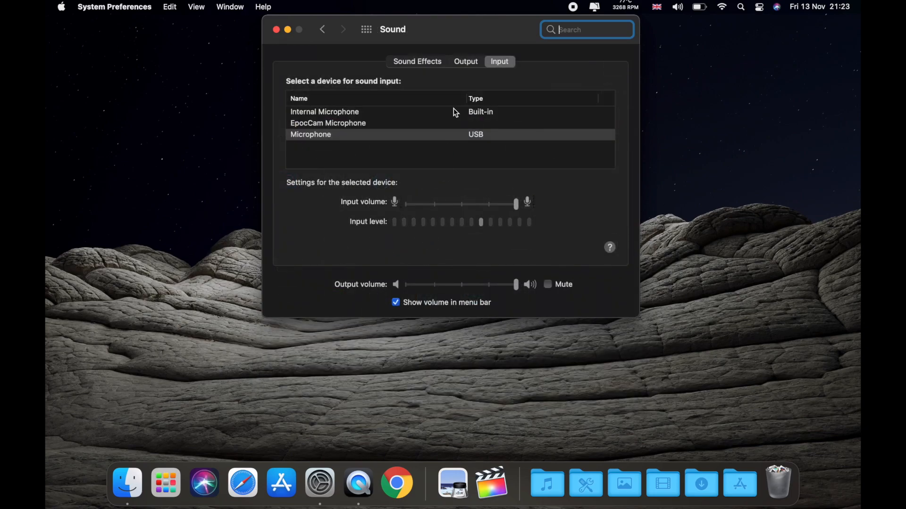
click(416, 61)
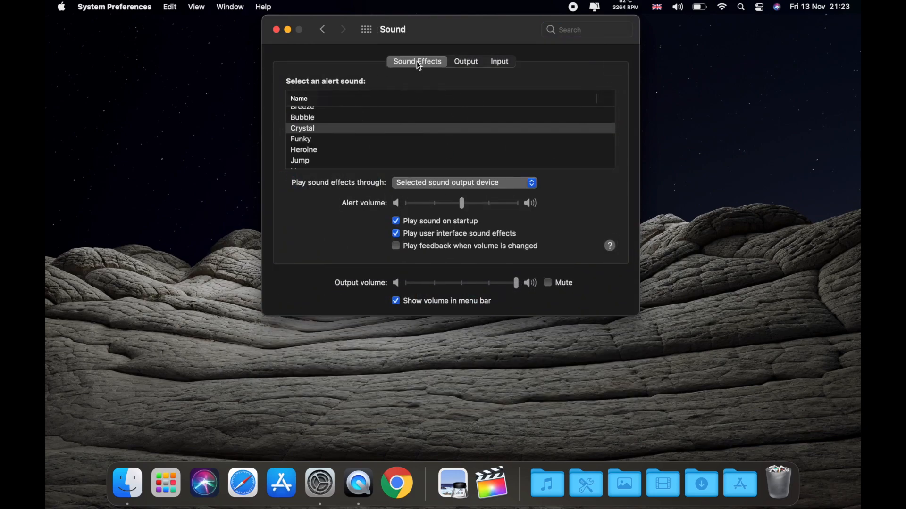
scroll(up, 3)
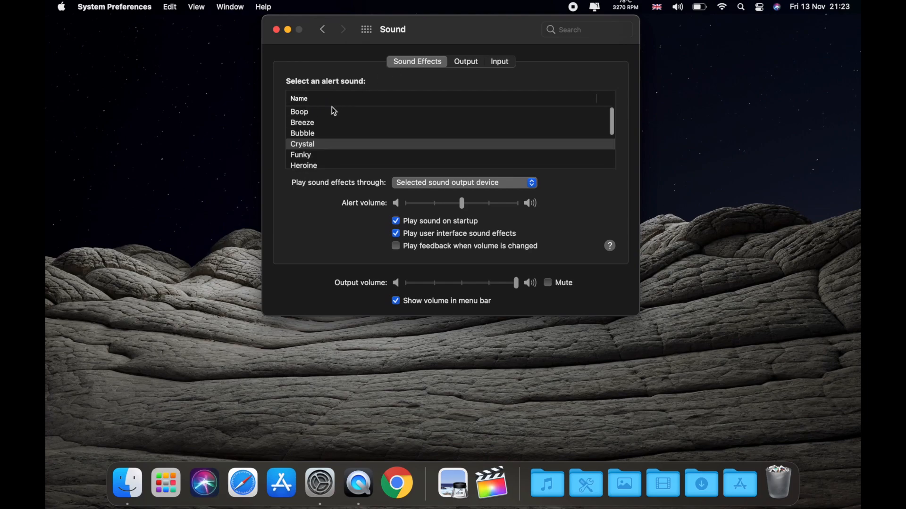
- Audition the Breeze and Crystal alert sounds, ending back on Breeze
click(302, 123)
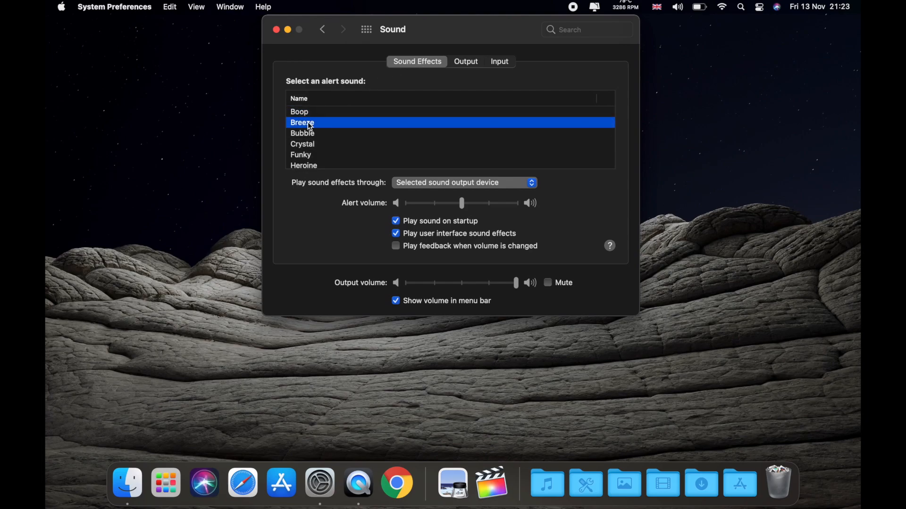
click(302, 133)
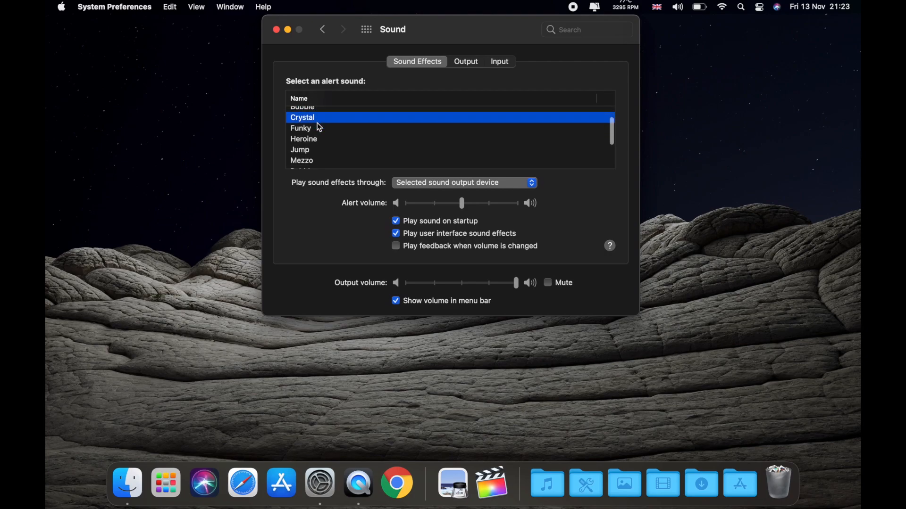
click(303, 139)
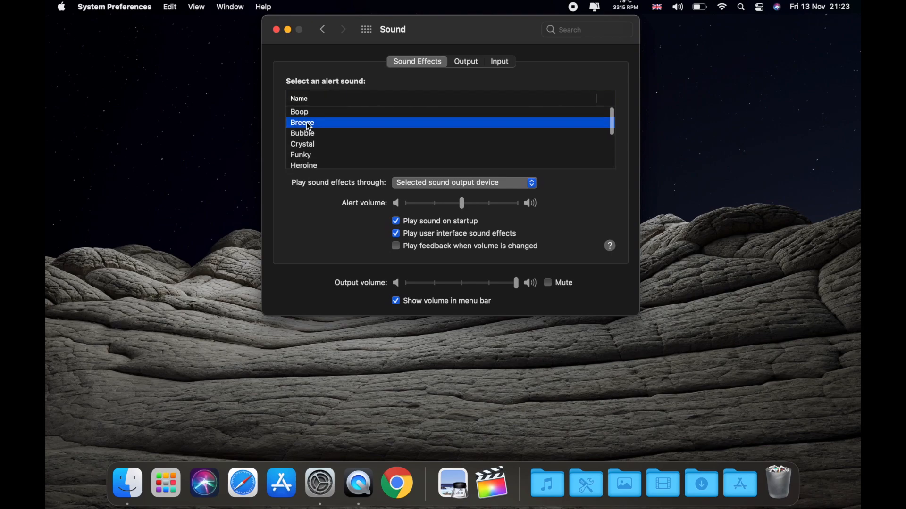
scroll(down, 3)
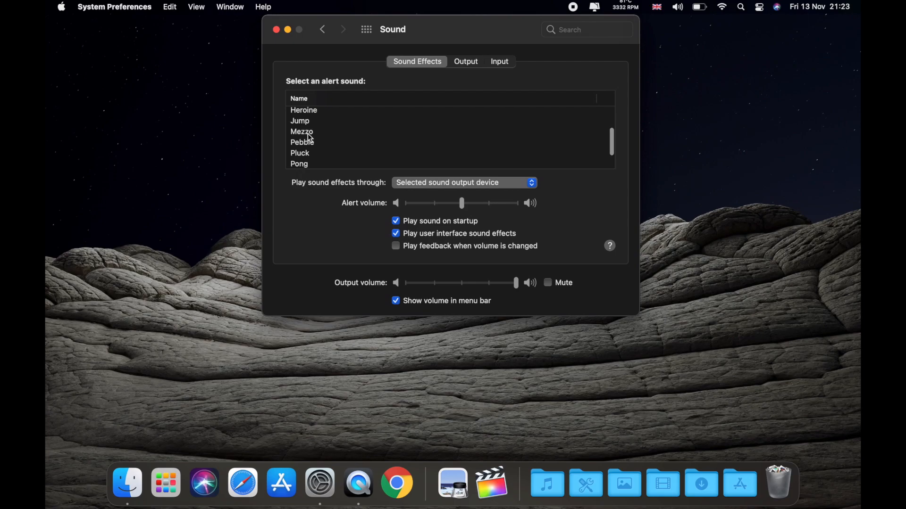
scroll(up, 3)
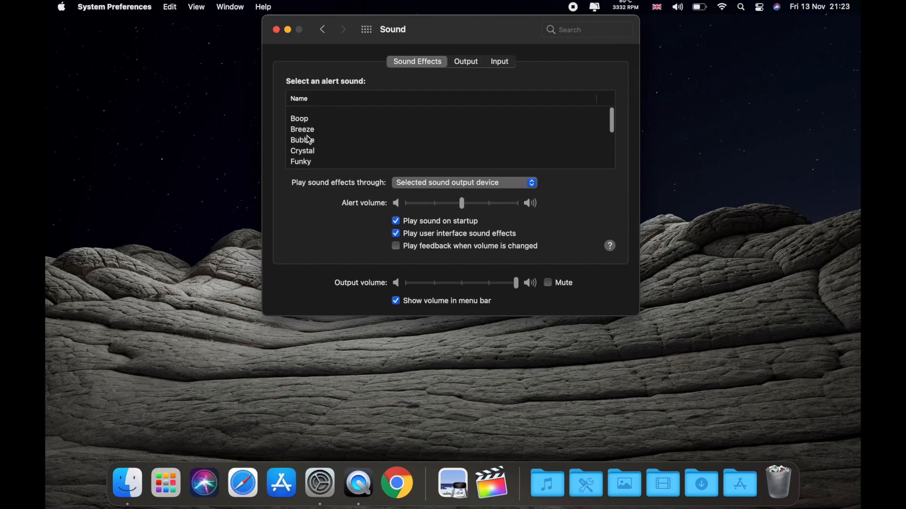
- Close System Preferences and empty the Bin from the Dock, confirming permanent erasure
click(277, 29)
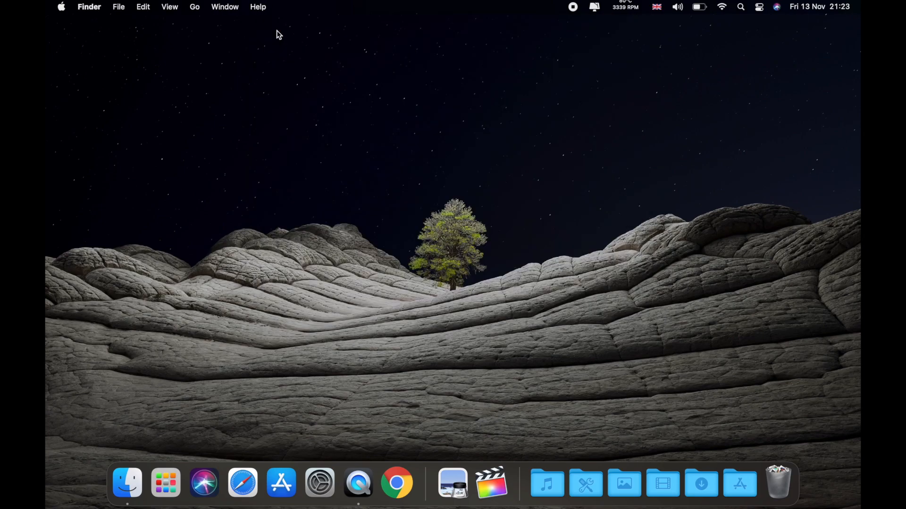
mouse_move(783, 467)
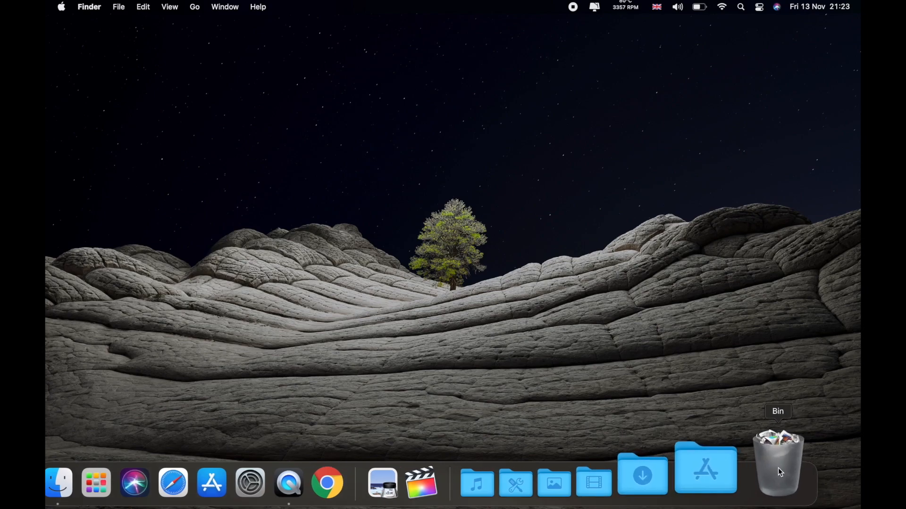
right_click(778, 462)
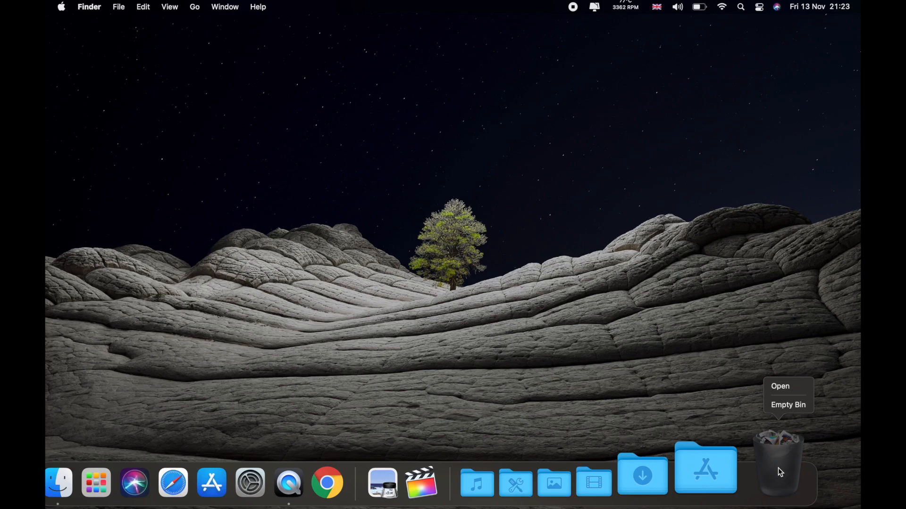
click(787, 405)
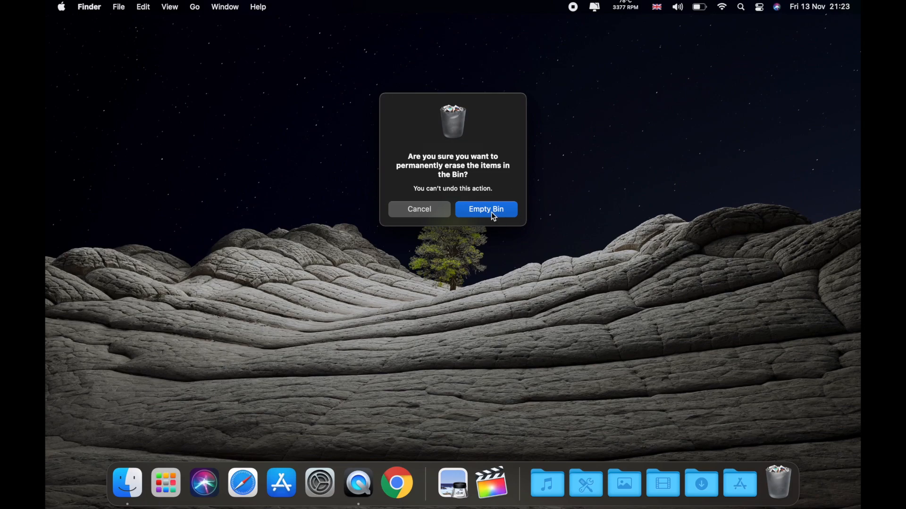
click(485, 209)
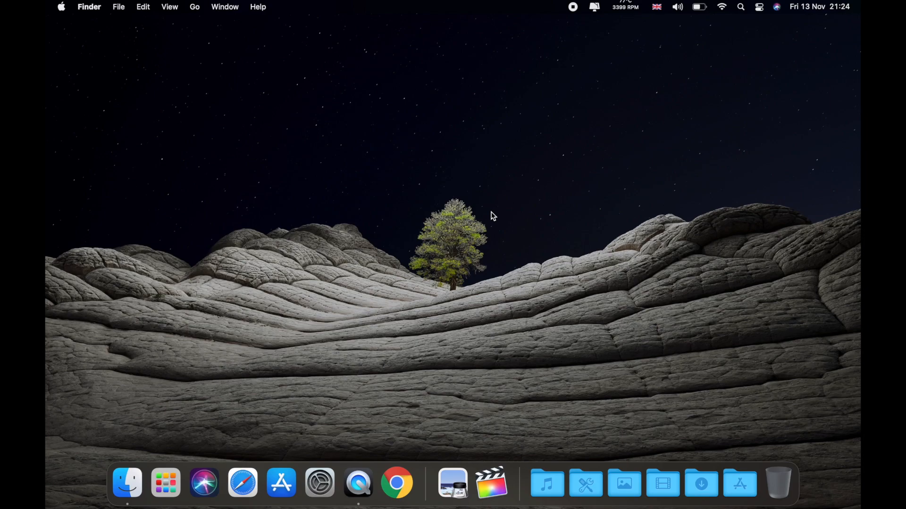
mouse_move(427, 313)
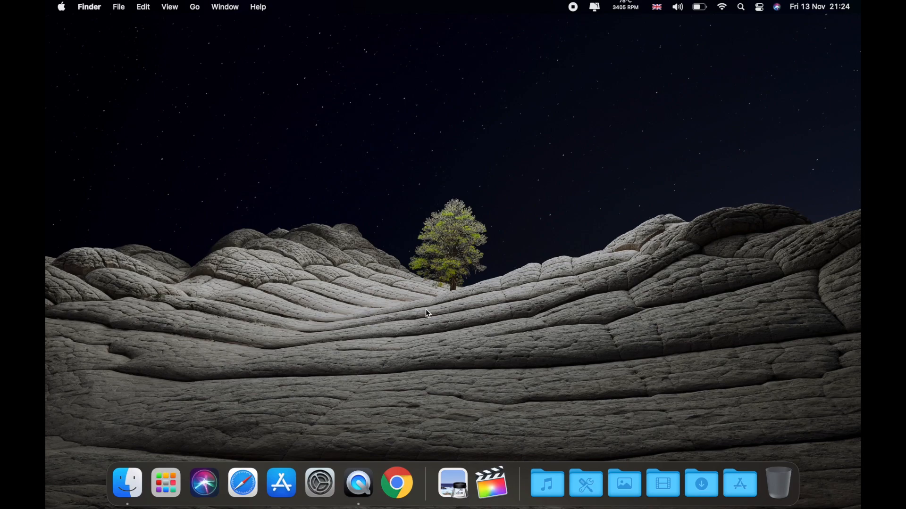
mouse_move(353, 341)
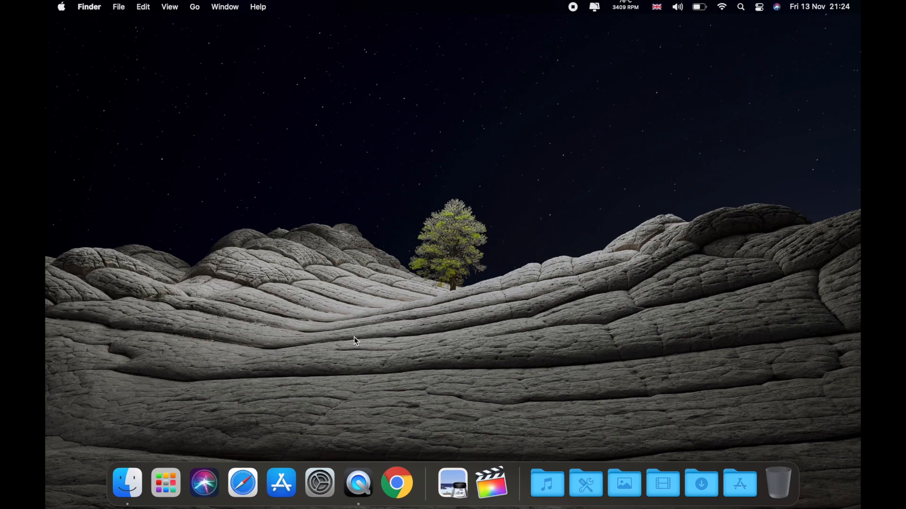
mouse_move(316, 248)
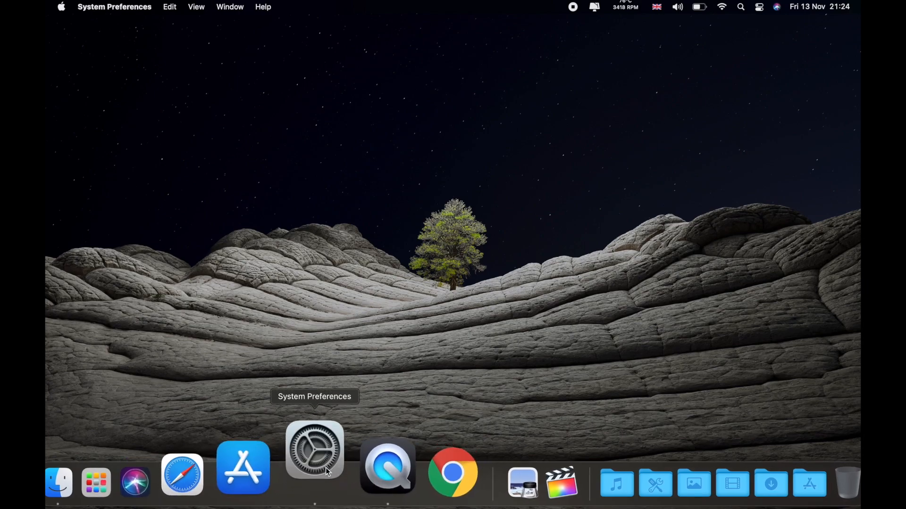
- In Desktop & Screen Saver, try the dark Tree still and The Cliffs, hiding the window to check the wallpaper
click(314, 449)
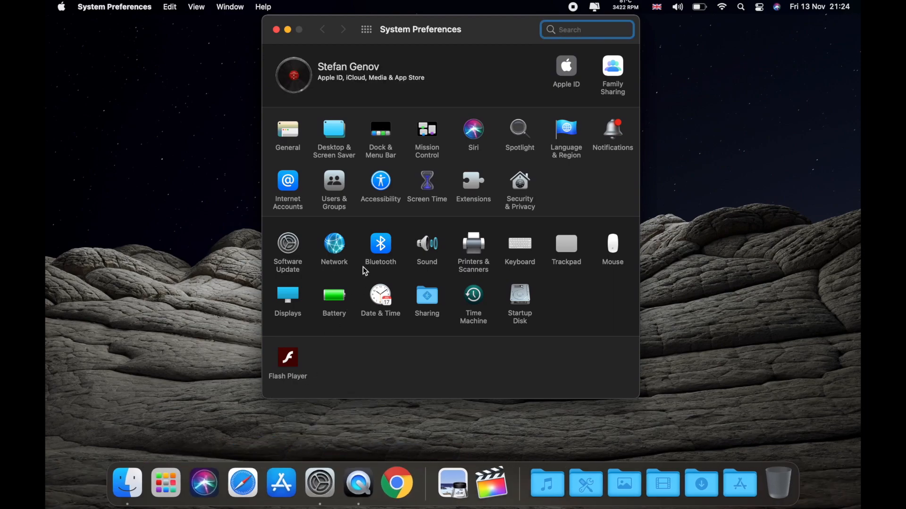
click(333, 138)
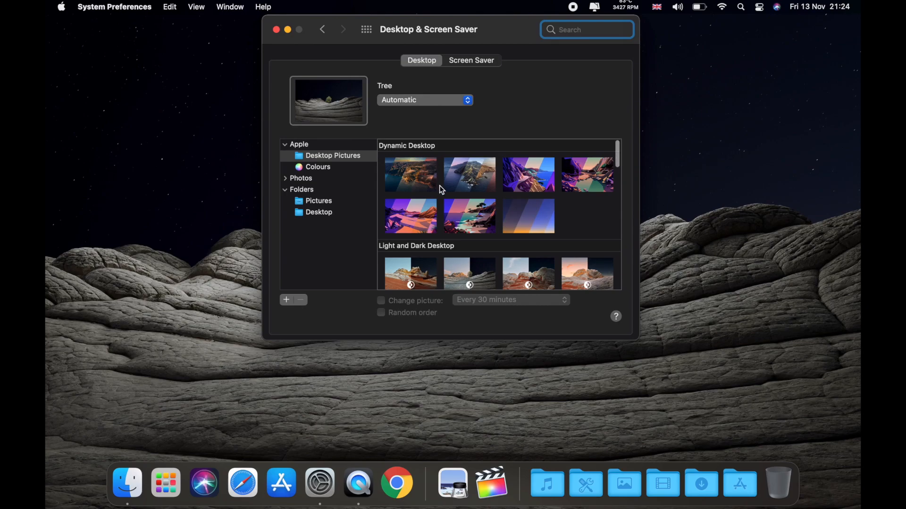
scroll(down, 3)
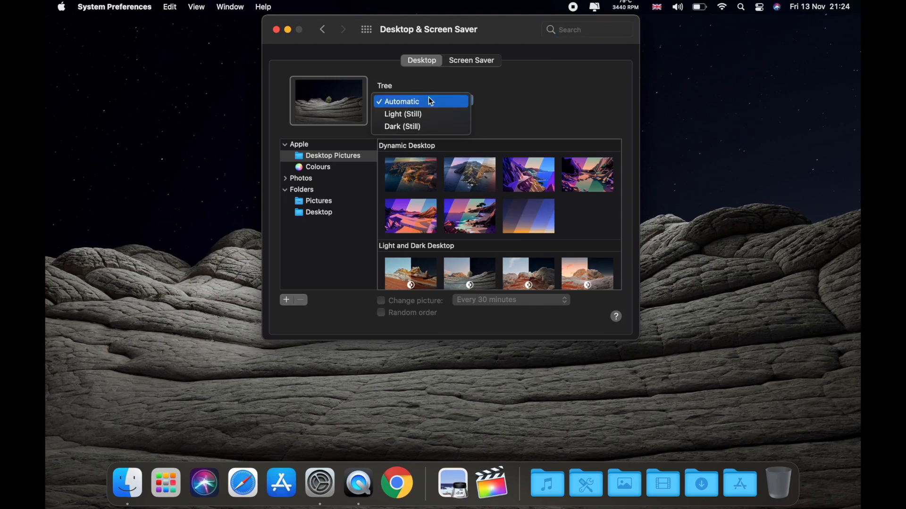
click(402, 126)
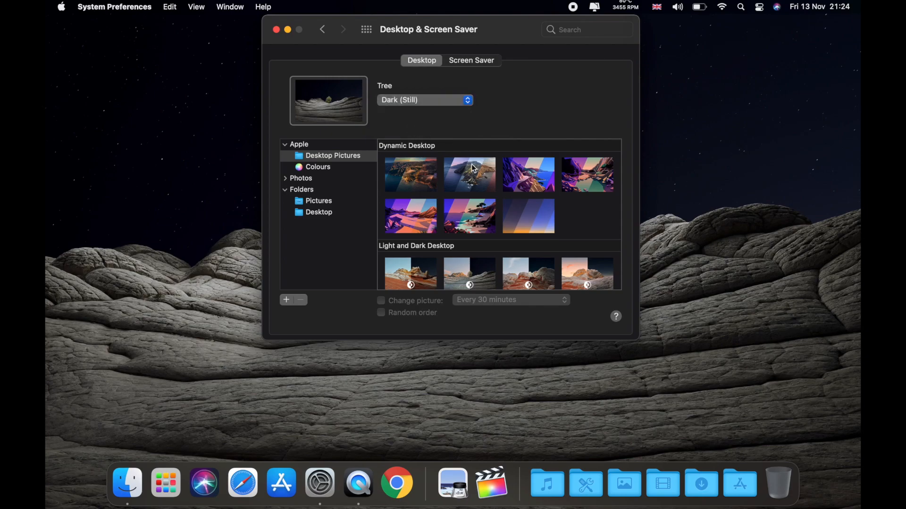
scroll(down, 3)
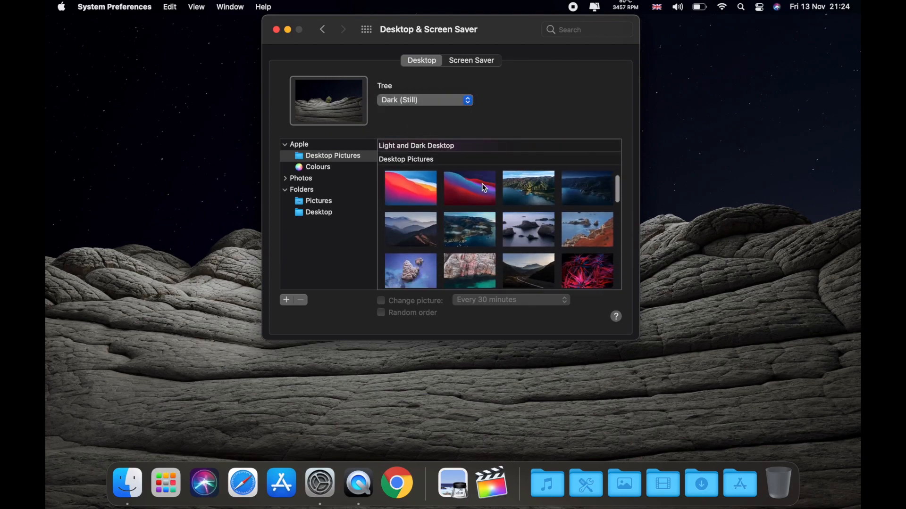
scroll(up, 3)
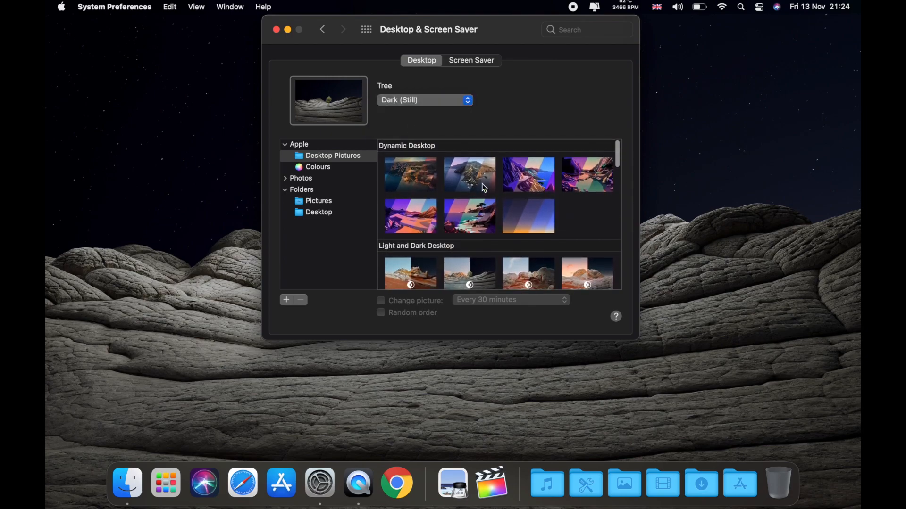
click(527, 175)
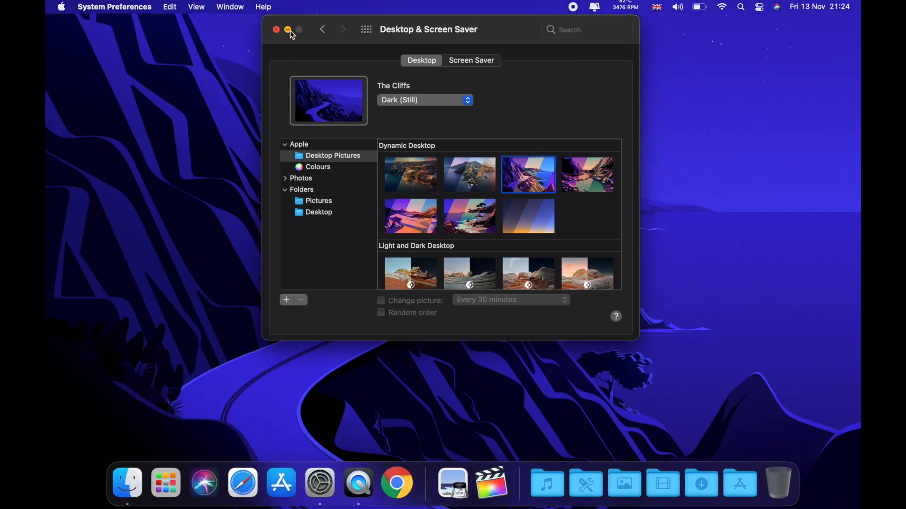
click(286, 29)
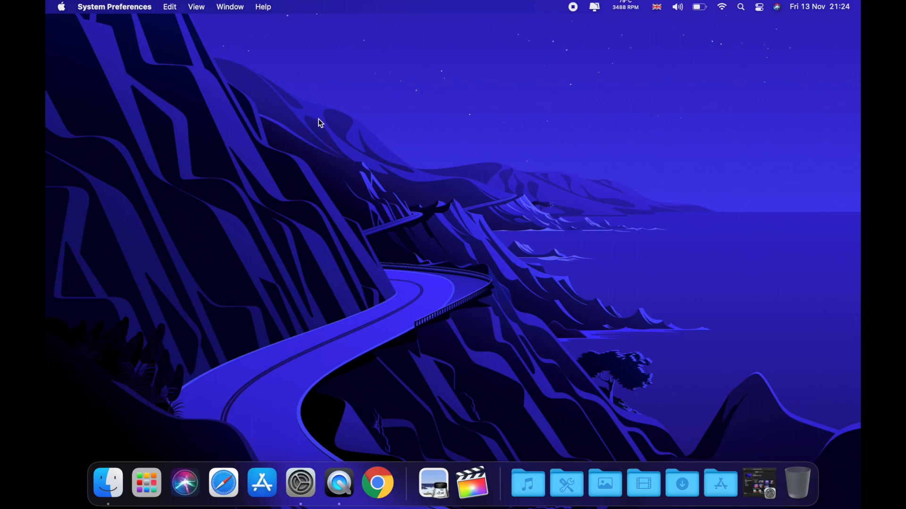
click(299, 482)
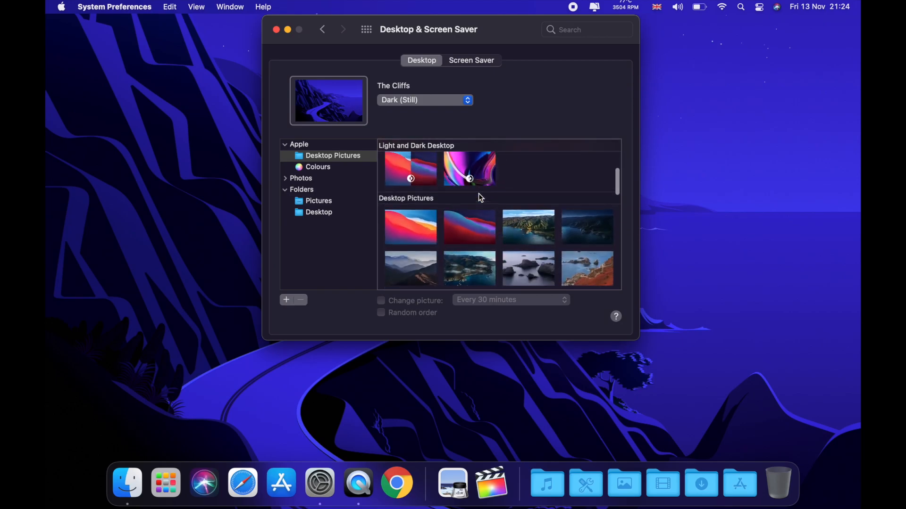
- Preview The Lake, The Cliffs, The Desert, The Beach and Solar Gradients dynamic desktops
scroll(up, 3)
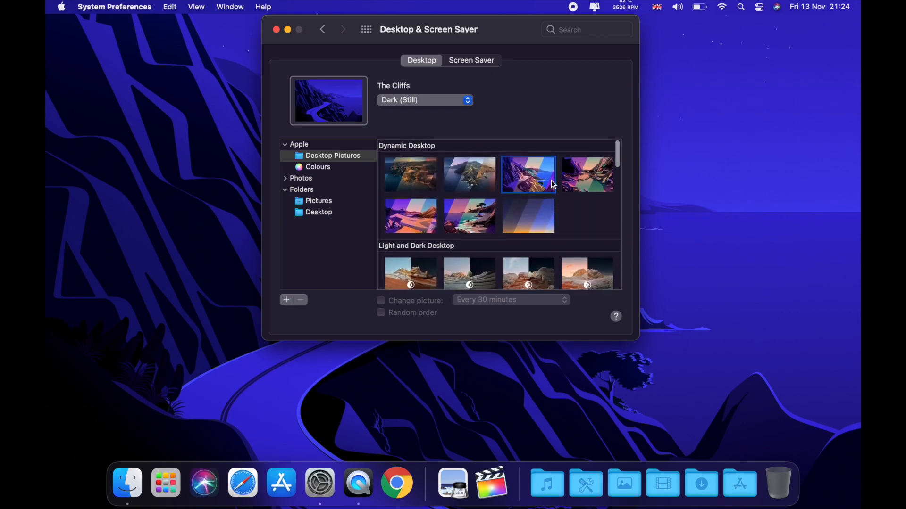
click(585, 175)
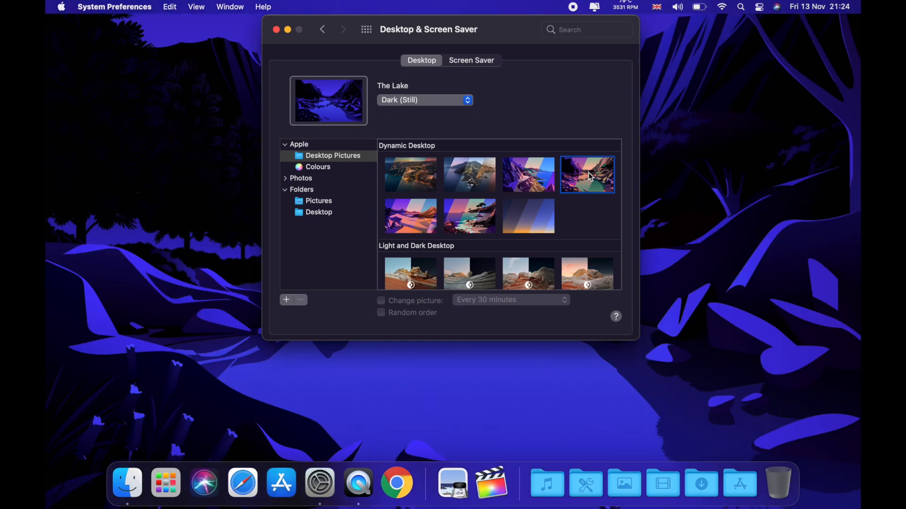
click(527, 174)
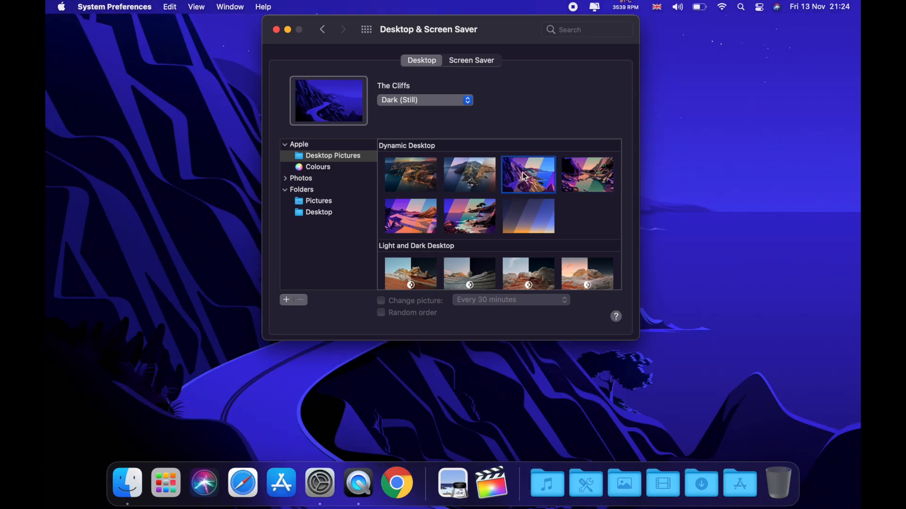
click(410, 217)
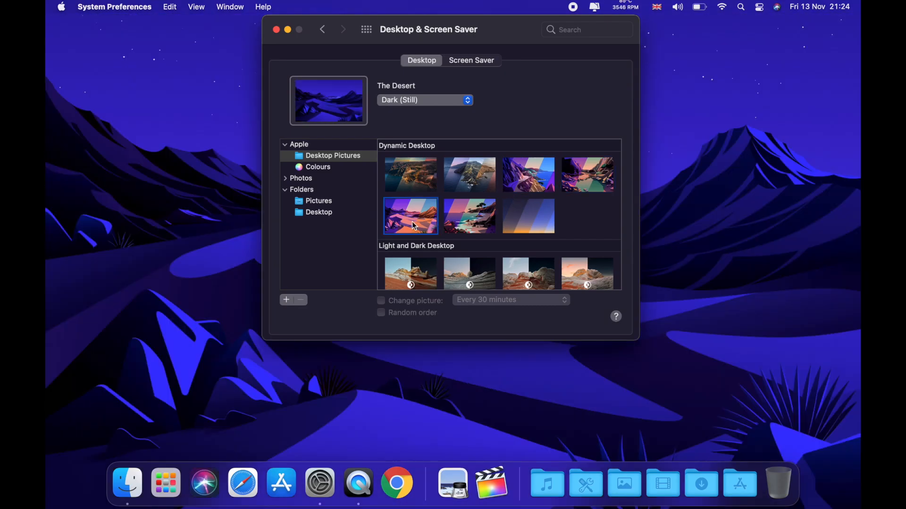
click(469, 217)
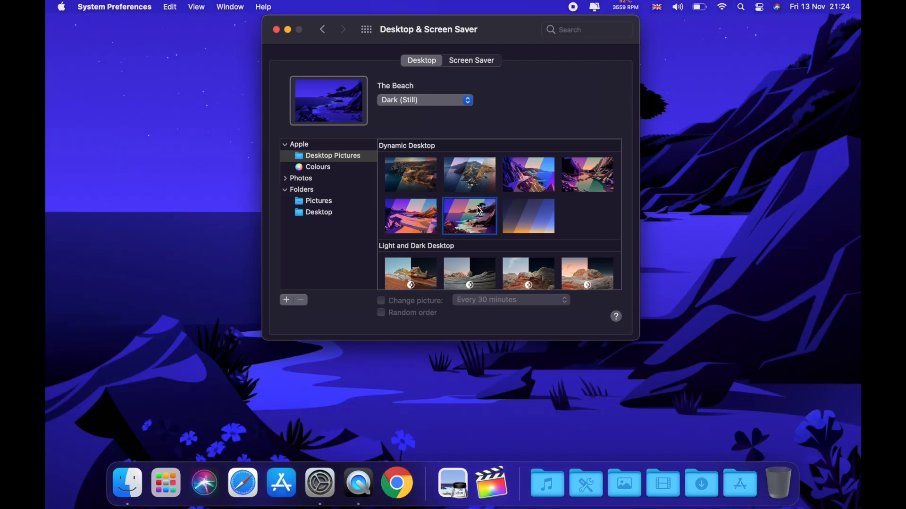
click(527, 217)
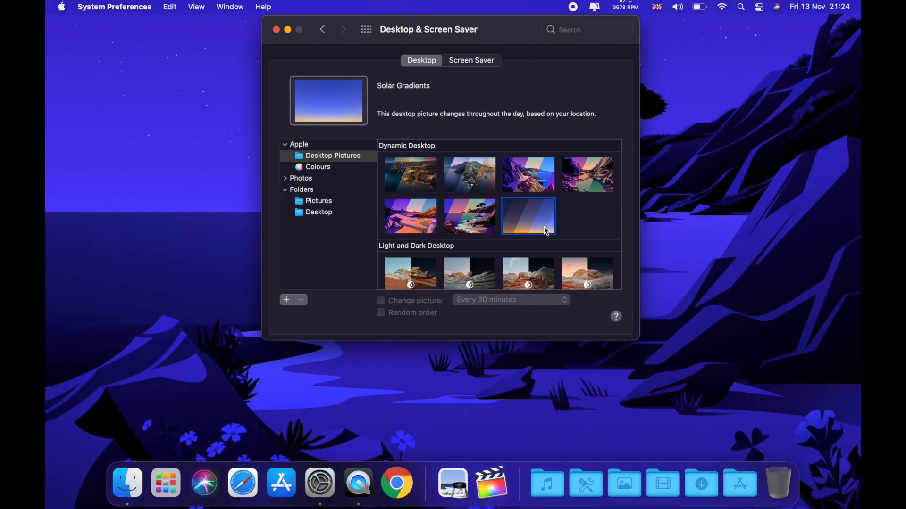
- Preview Peak, settle on the Tree light-and-dark wallpaper, and close System Preferences
scroll(down, 3)
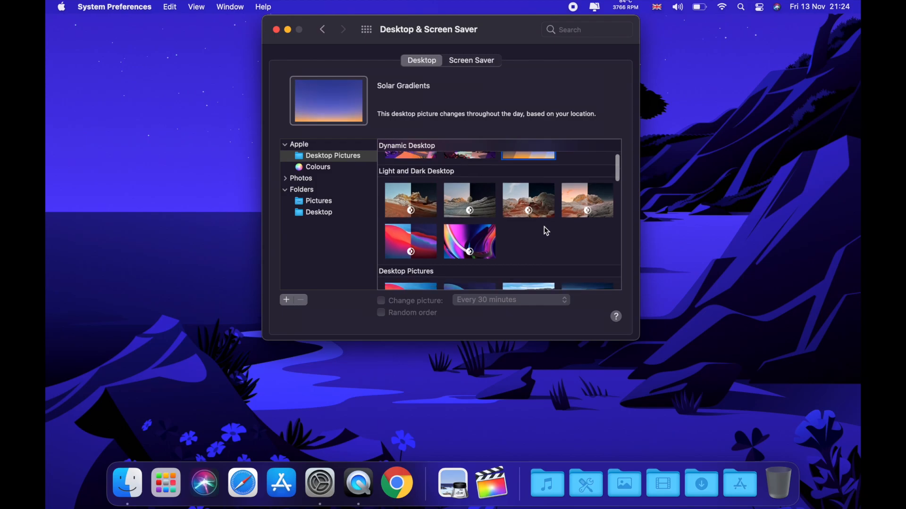
click(411, 200)
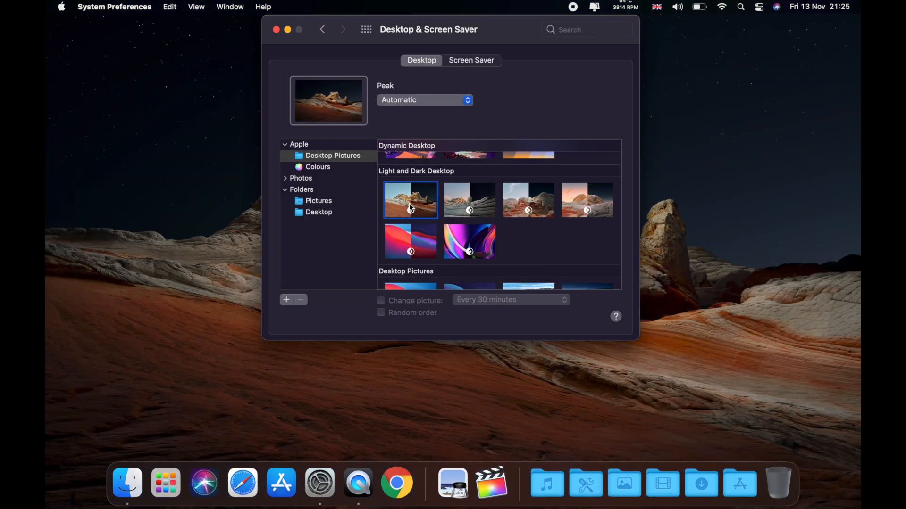
click(469, 200)
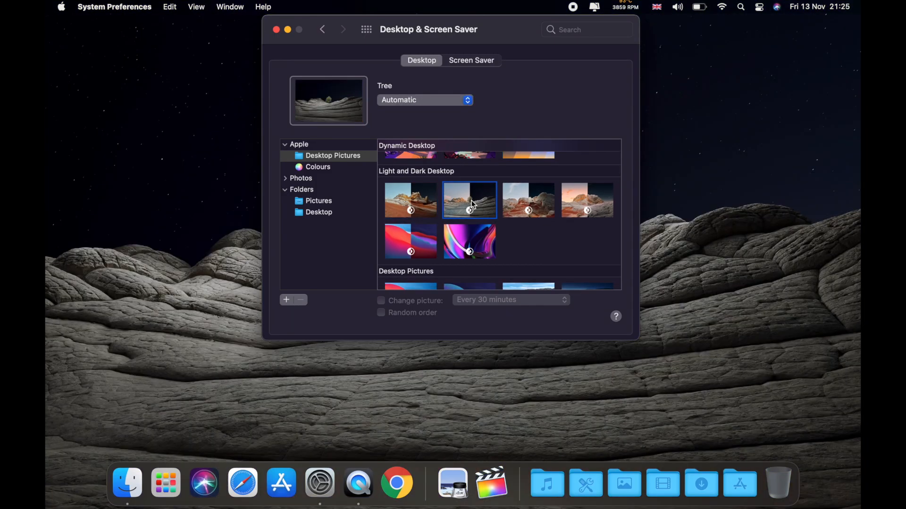
click(277, 30)
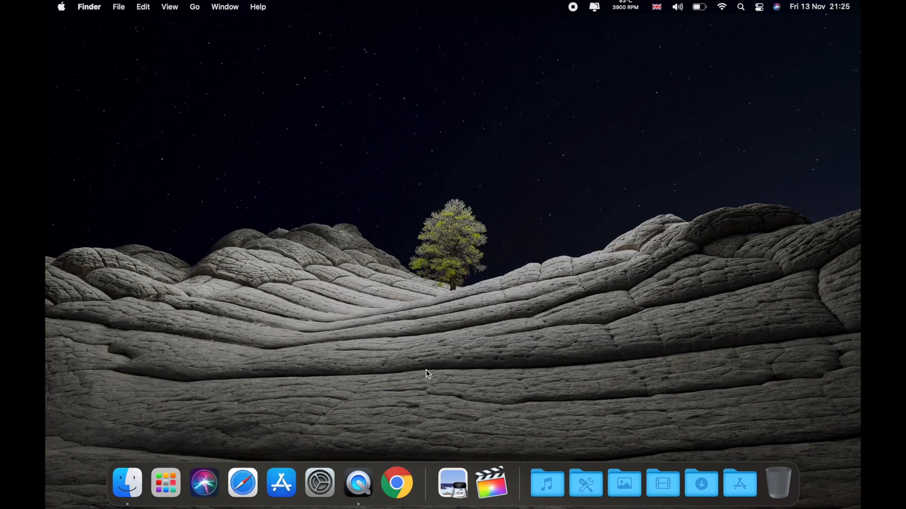
mouse_move(603, 283)
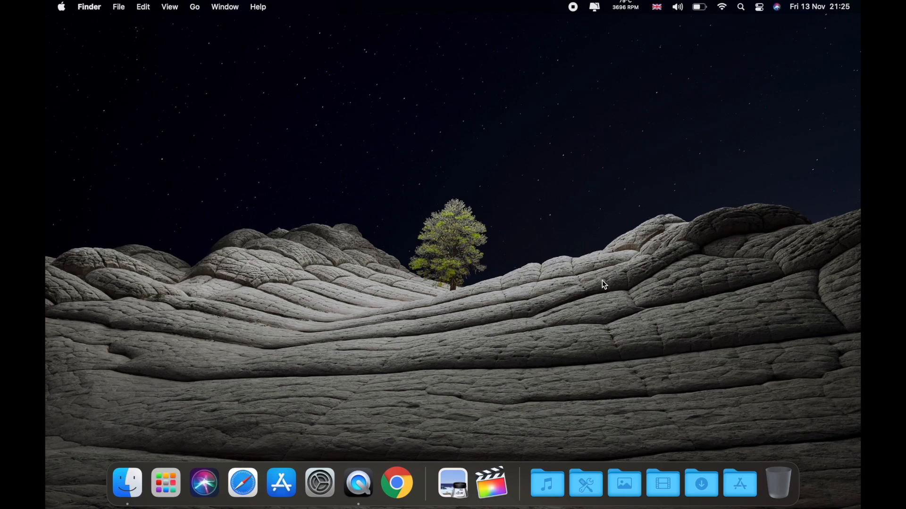
mouse_move(558, 131)
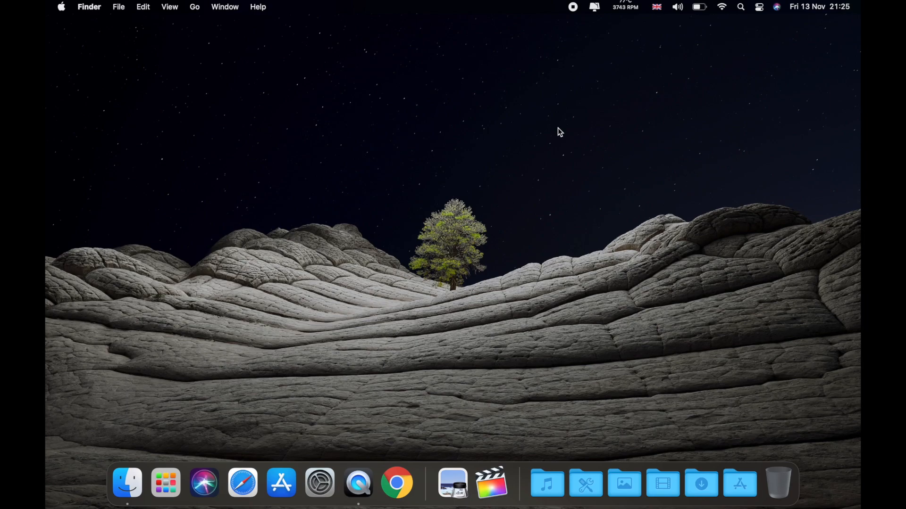
mouse_move(83, 23)
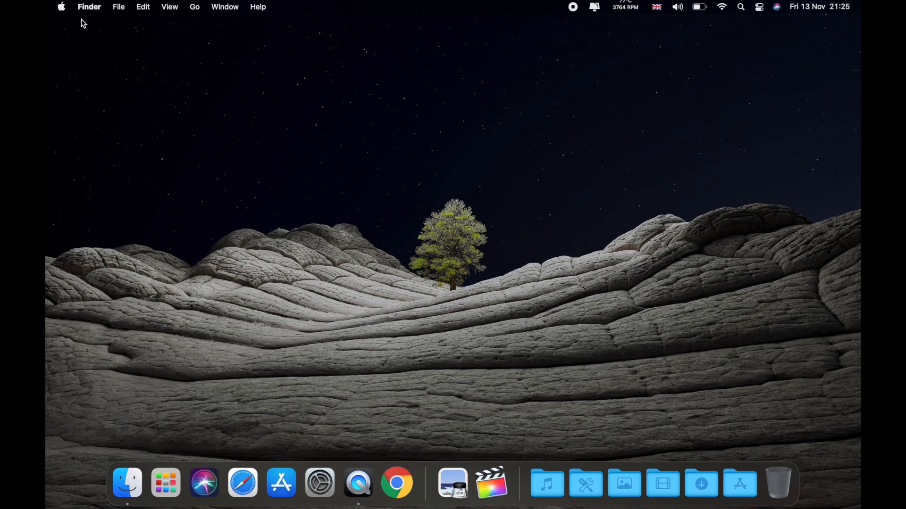
click(60, 6)
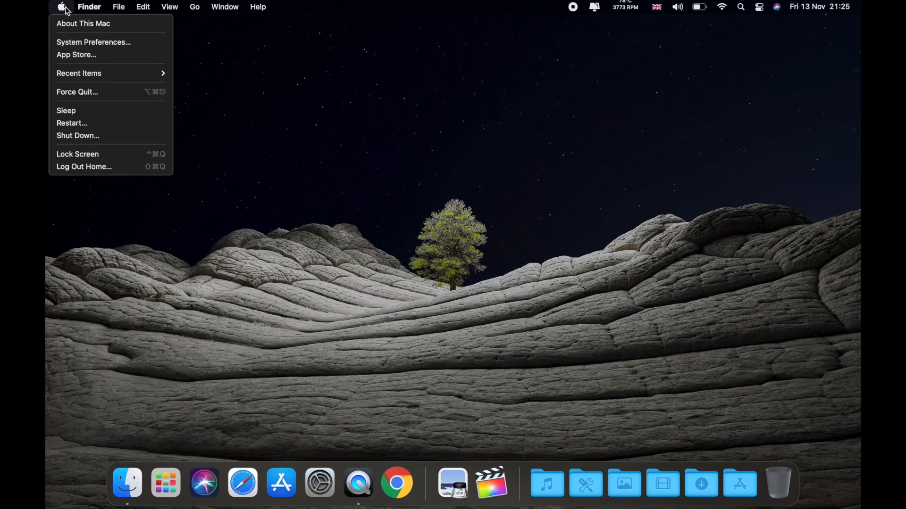
mouse_move(83, 23)
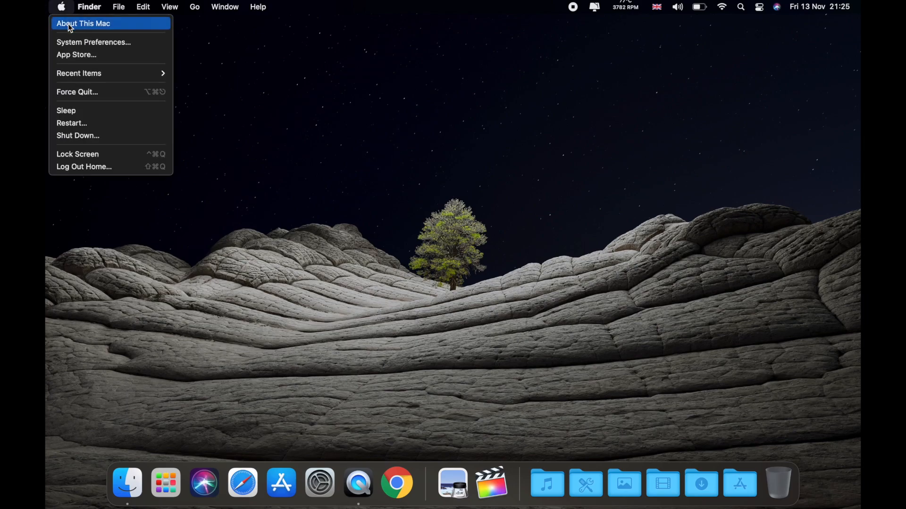
click(83, 23)
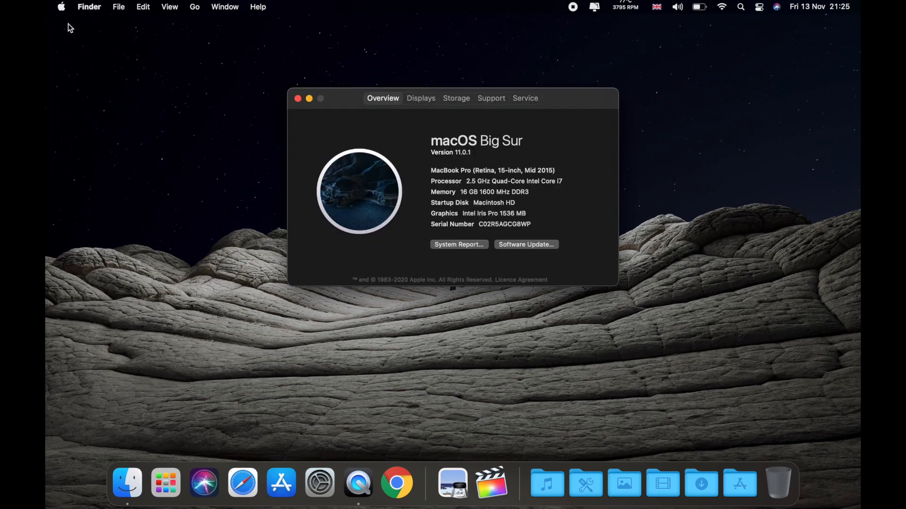
mouse_move(598, 187)
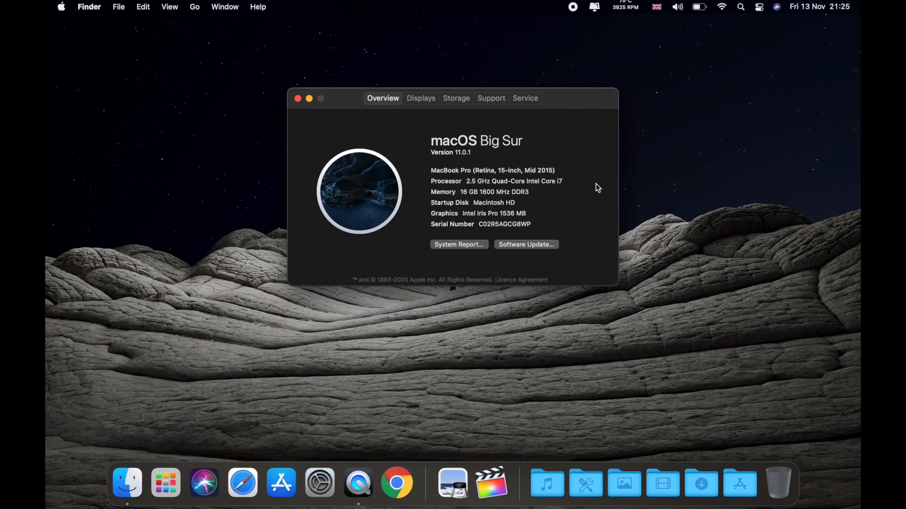
click(298, 98)
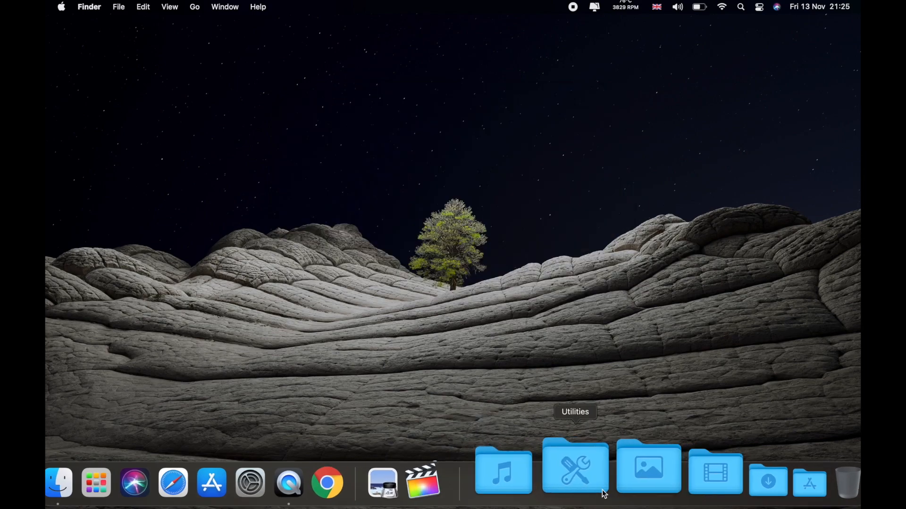
mouse_move(203, 465)
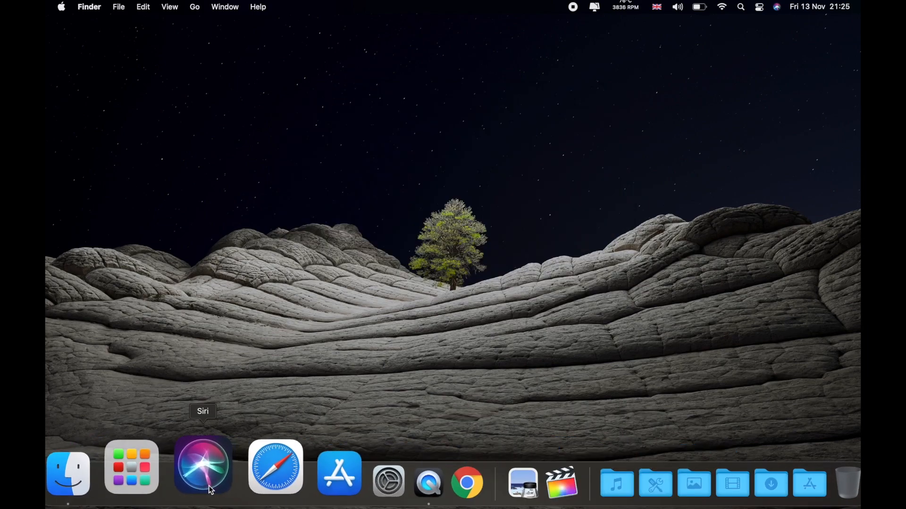
click(131, 466)
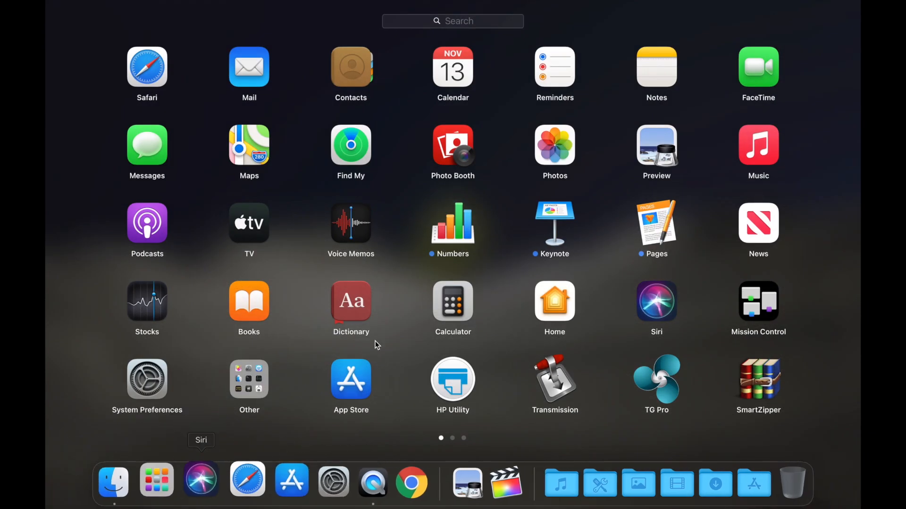
scroll(left, 3)
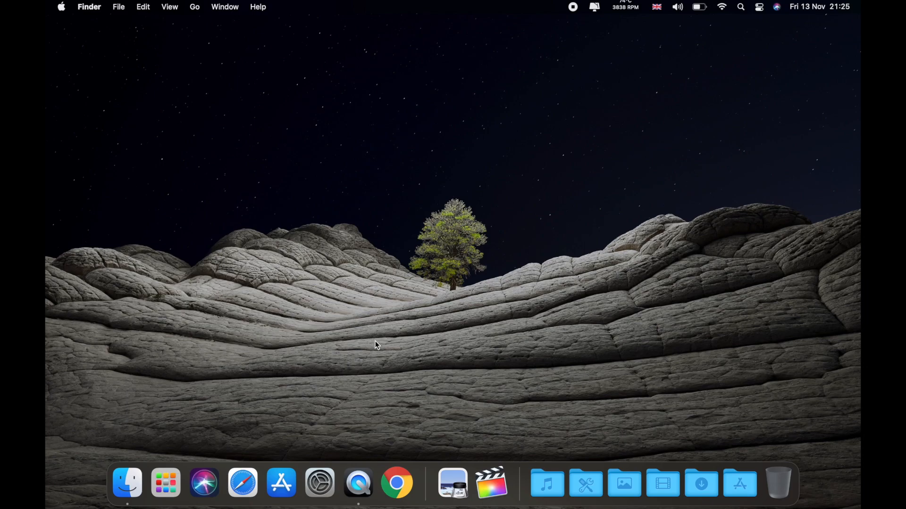
mouse_move(488, 264)
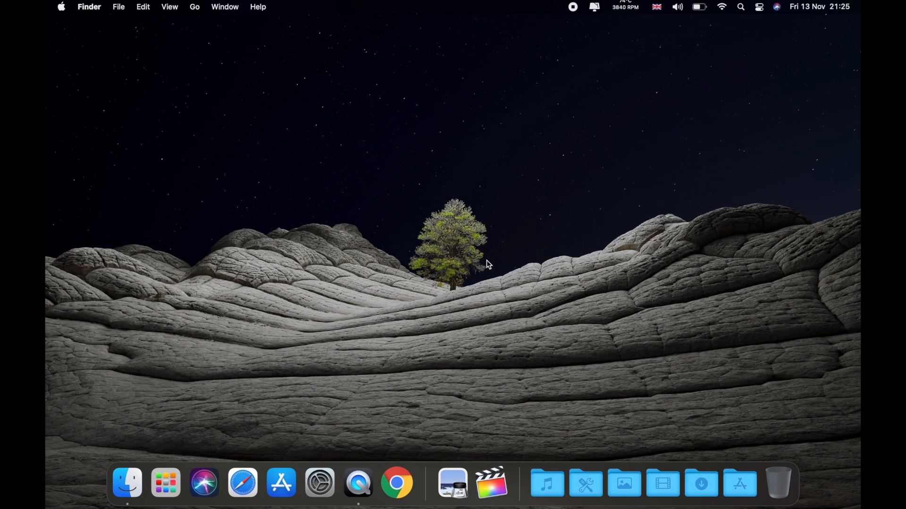
mouse_move(467, 228)
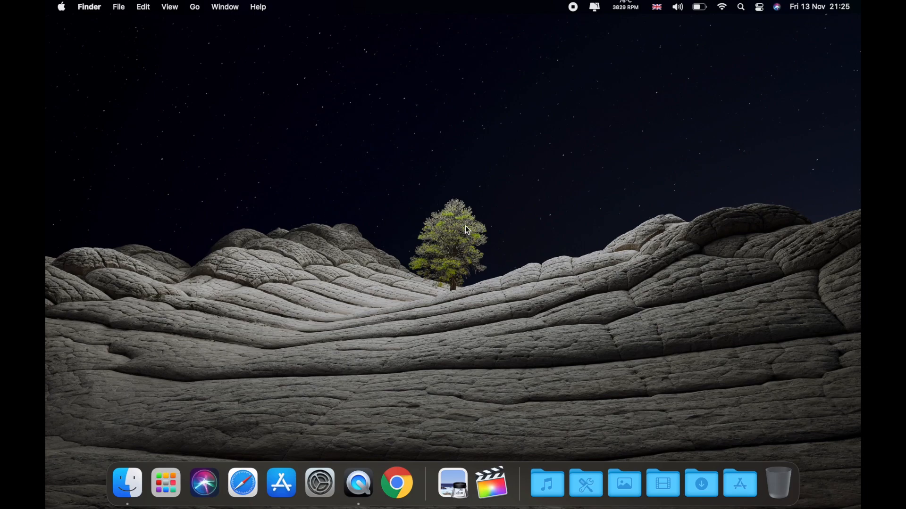